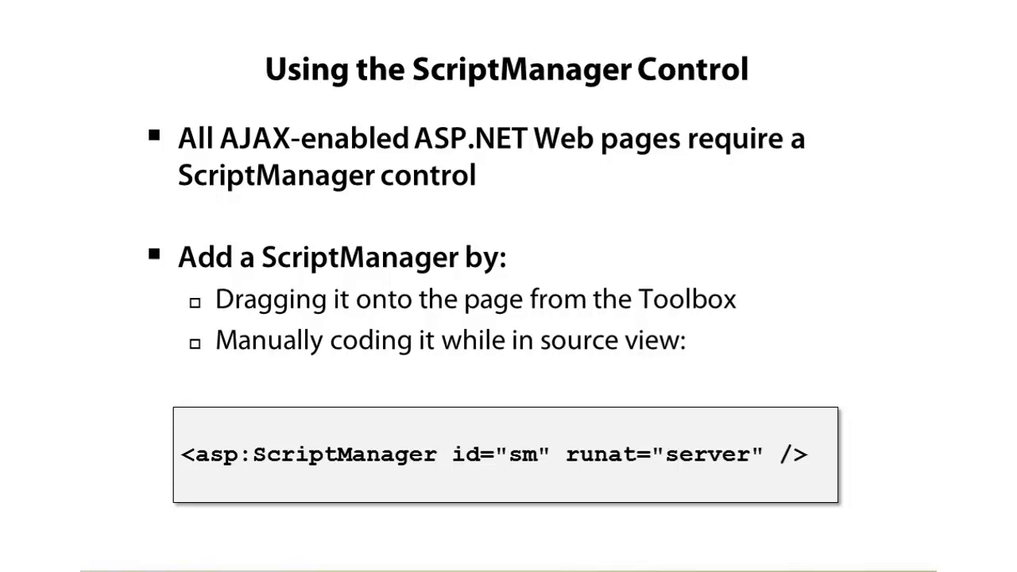
pyautogui.moveTo(222, 491)
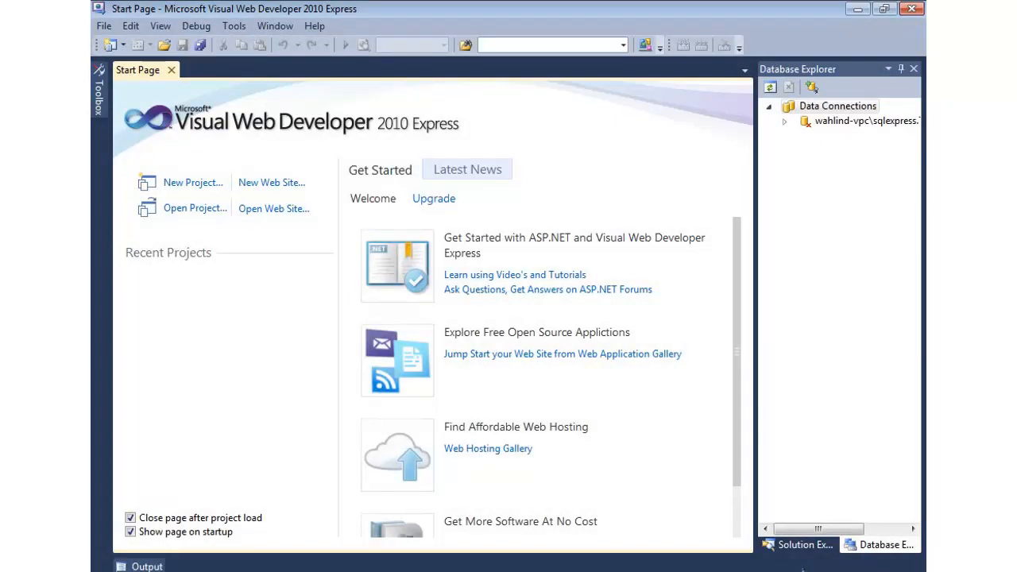
pyautogui.moveTo(142, 48)
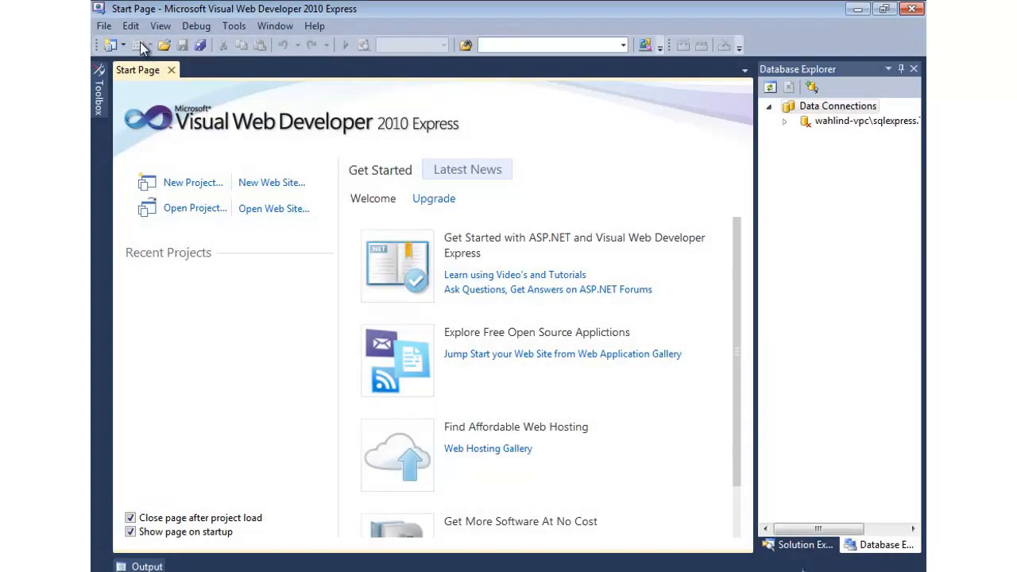
# Create a new ASP.NET Empty Web Application project named AJAXEnabledSite.
pyautogui.click(103, 26)
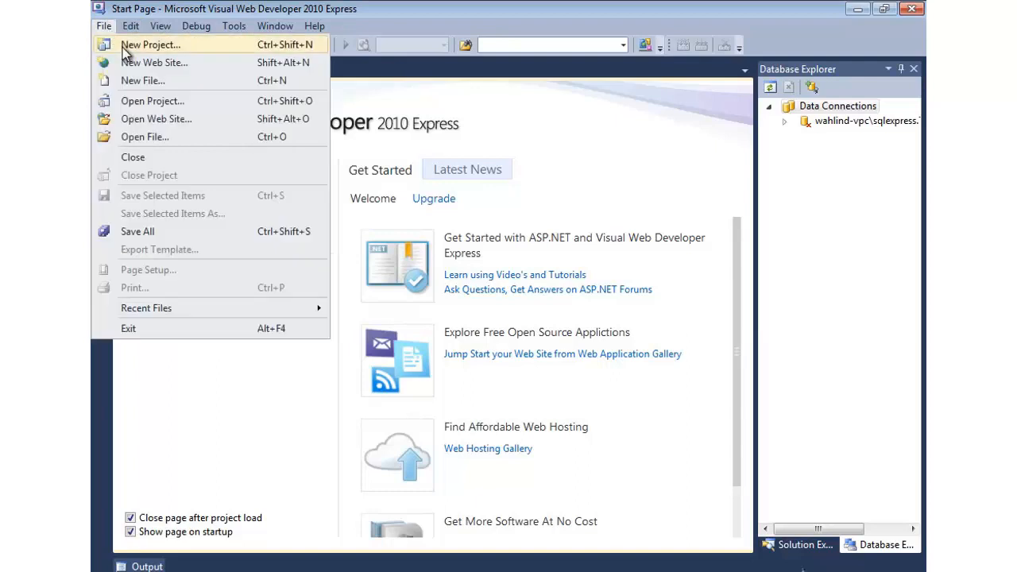
pyautogui.click(150, 44)
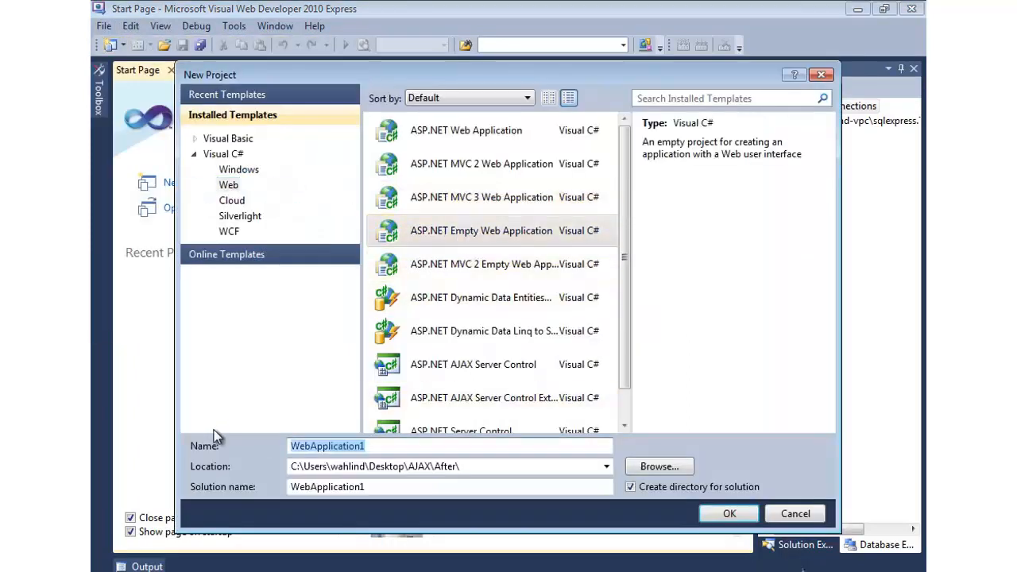
pyautogui.write('AJAXEnabledSite')
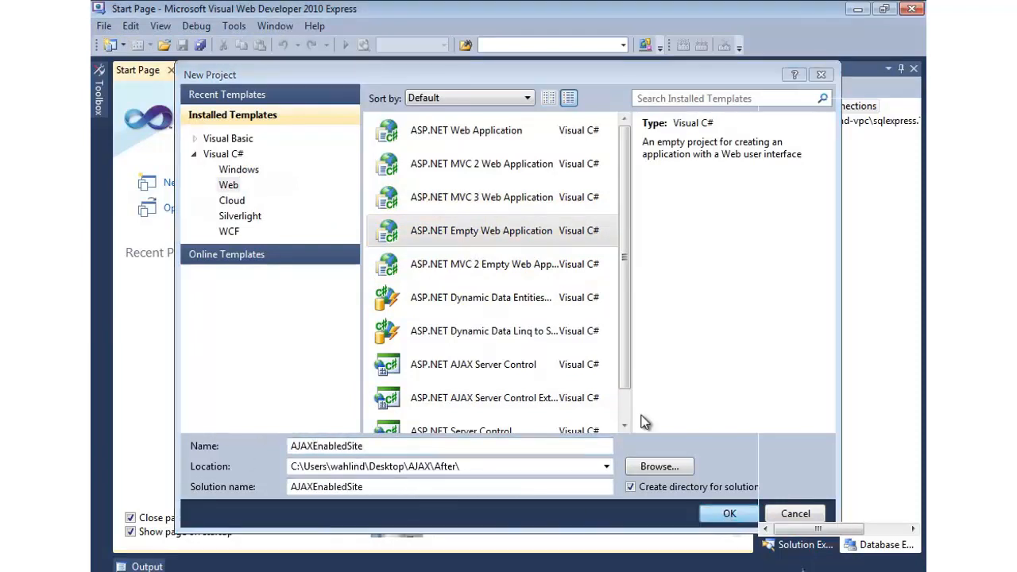
pyautogui.click(728, 513)
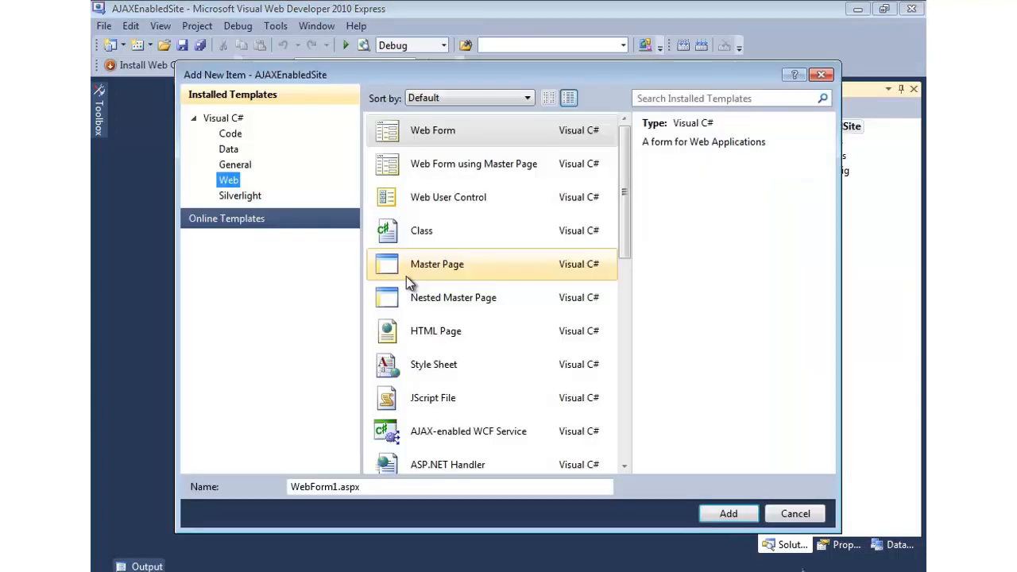
# Add a Web Form named Default.aspx to the project.
pyautogui.click(433, 131)
pyautogui.write('Default')
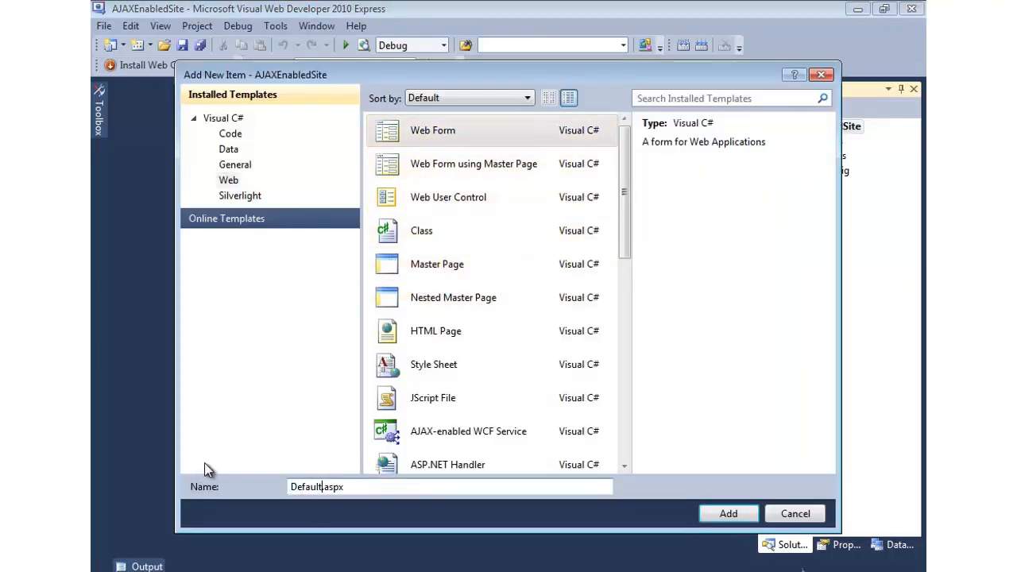
pyautogui.click(794, 514)
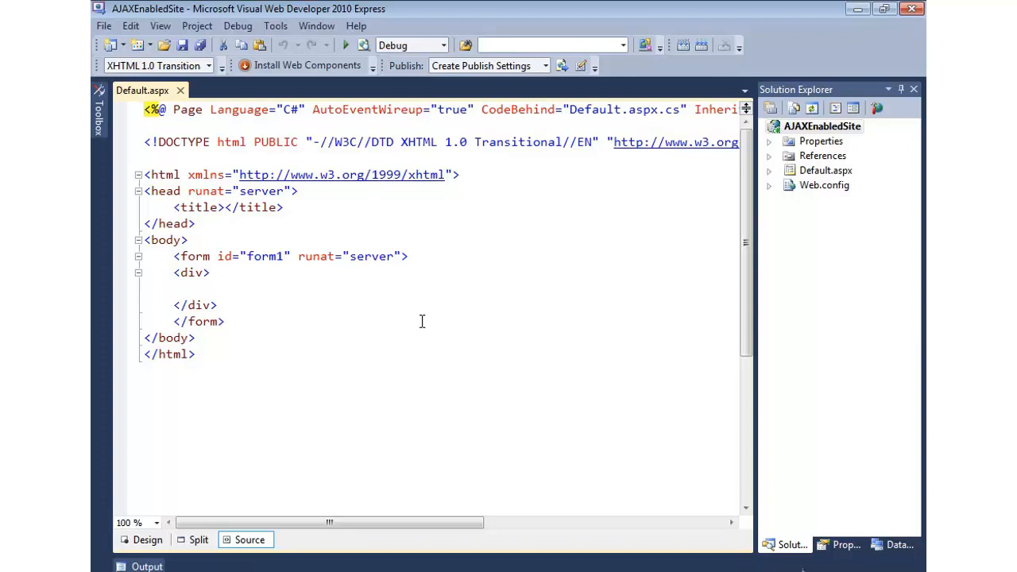
# Drop a ScriptManager from the AJAX Extensions toolbox group onto the page in Design view.
pyautogui.click(147, 539)
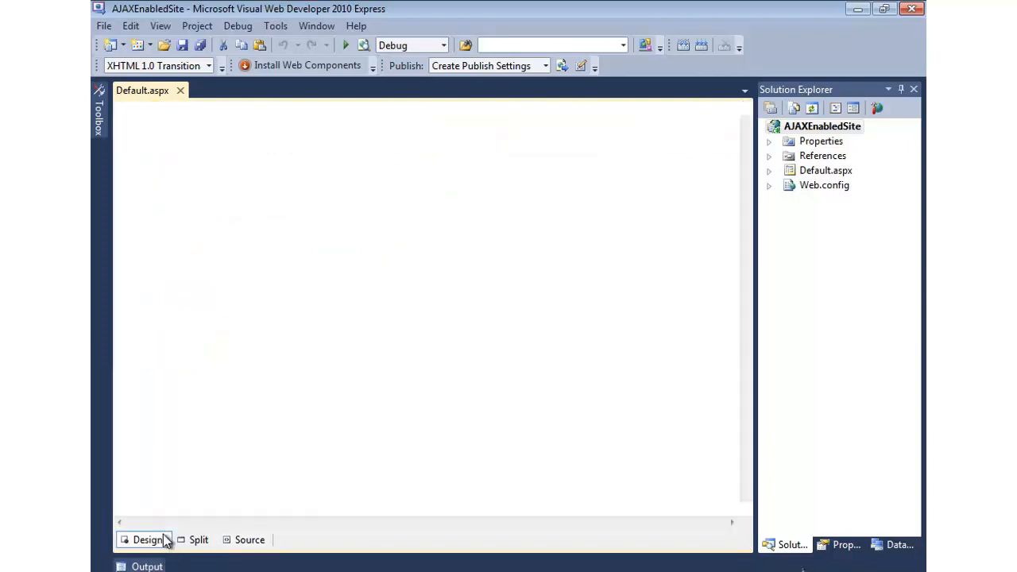
pyautogui.click(148, 539)
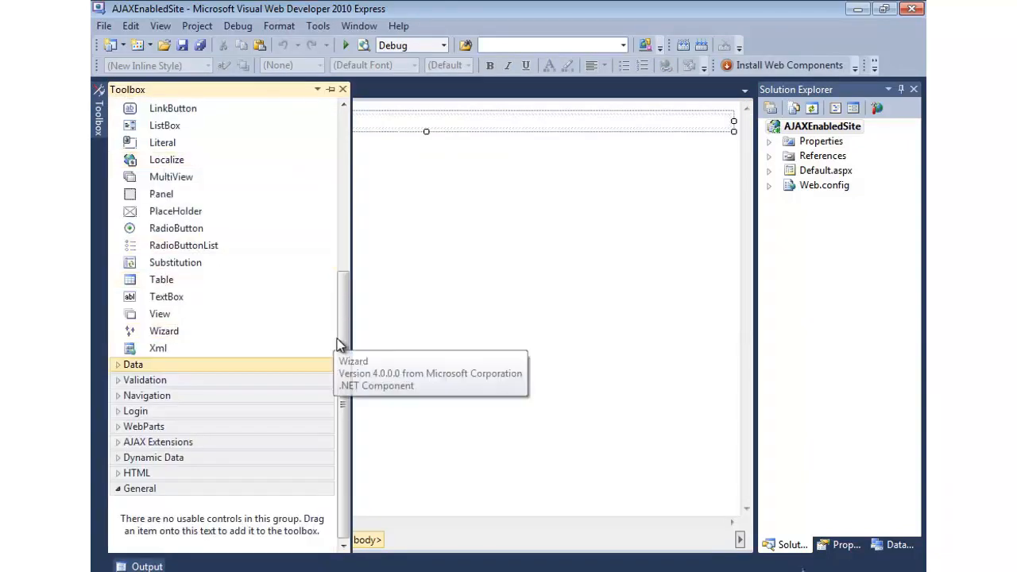
pyautogui.click(141, 104)
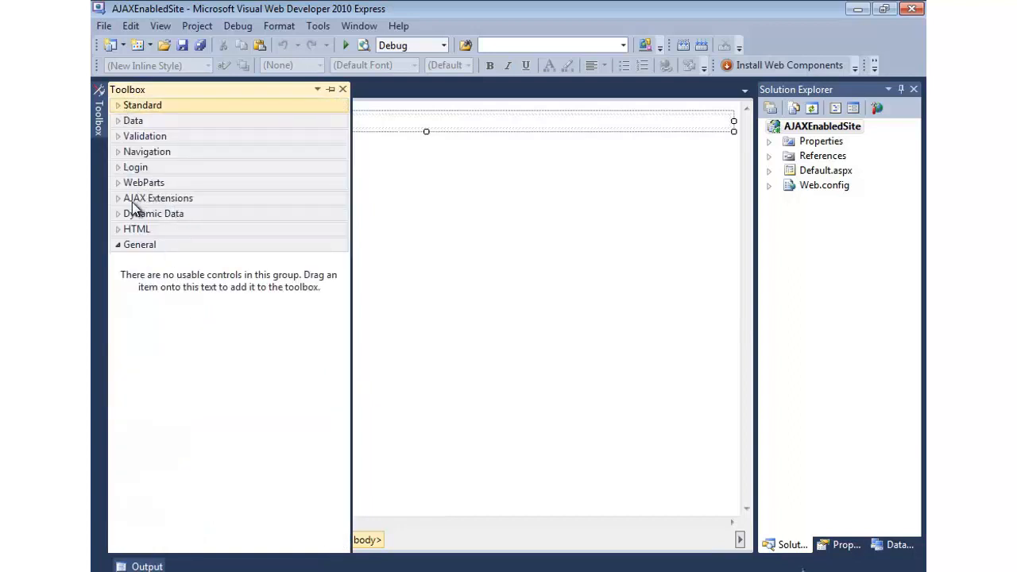
pyautogui.moveTo(181, 205)
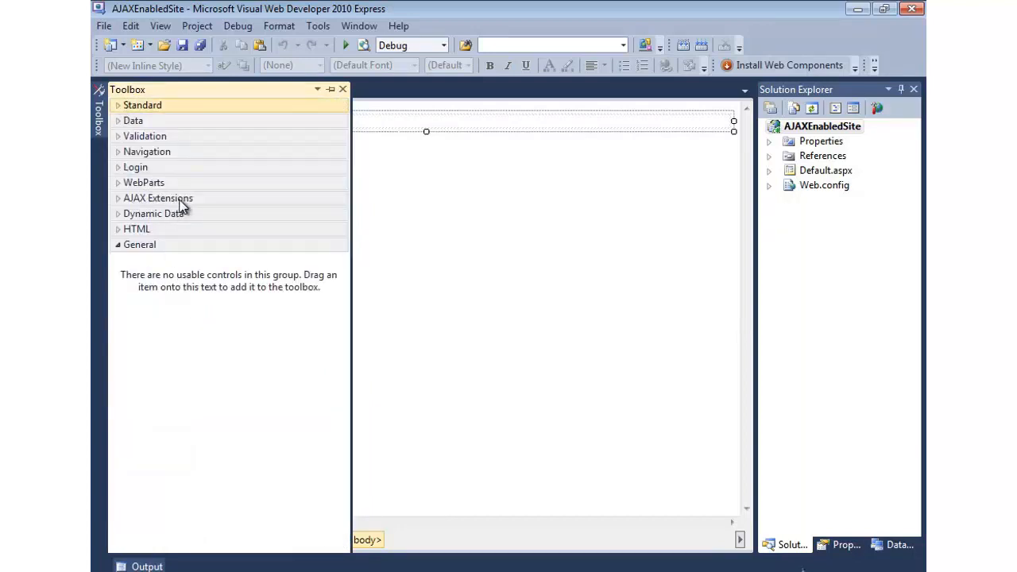
pyautogui.click(157, 197)
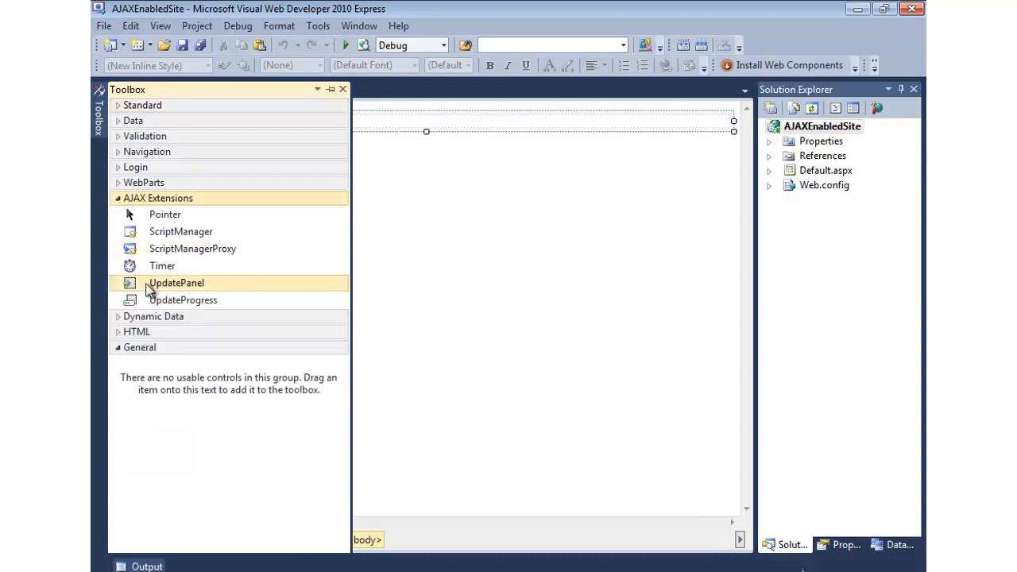
pyautogui.moveTo(180, 231)
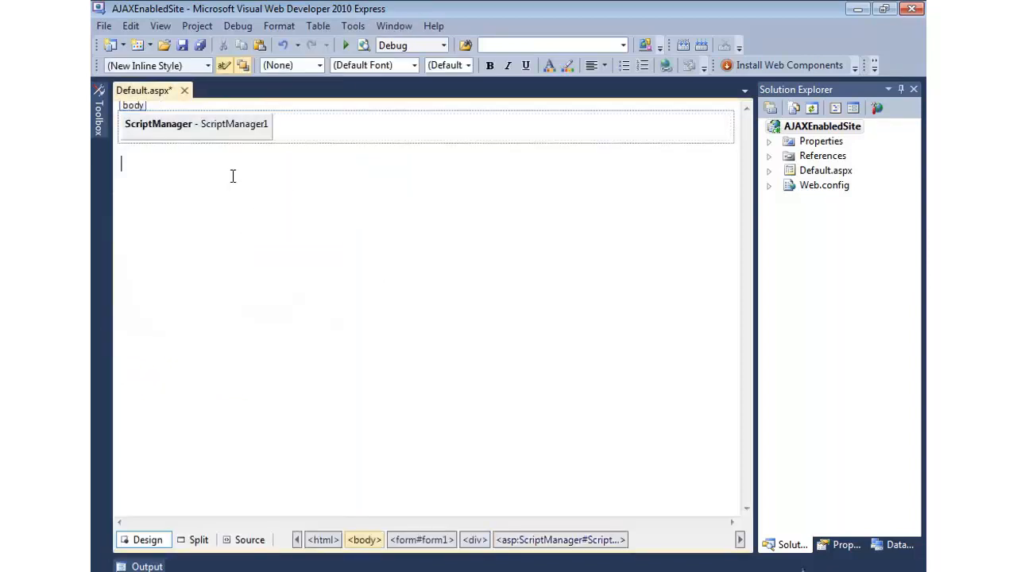
pyautogui.click(196, 124)
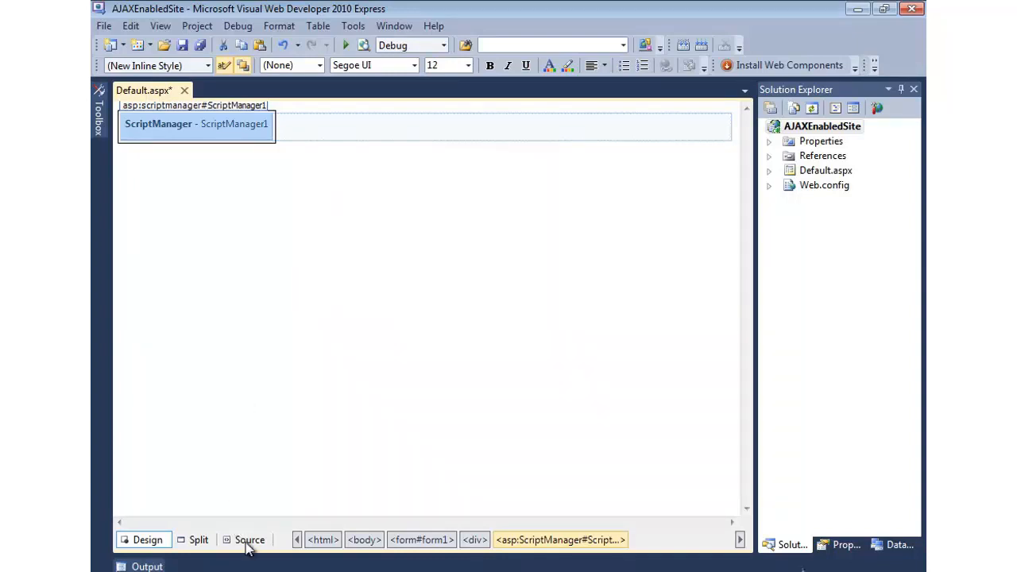
# Set the ScriptManager ID to sm in Source view and view the page in the browser.
pyautogui.click(249, 539)
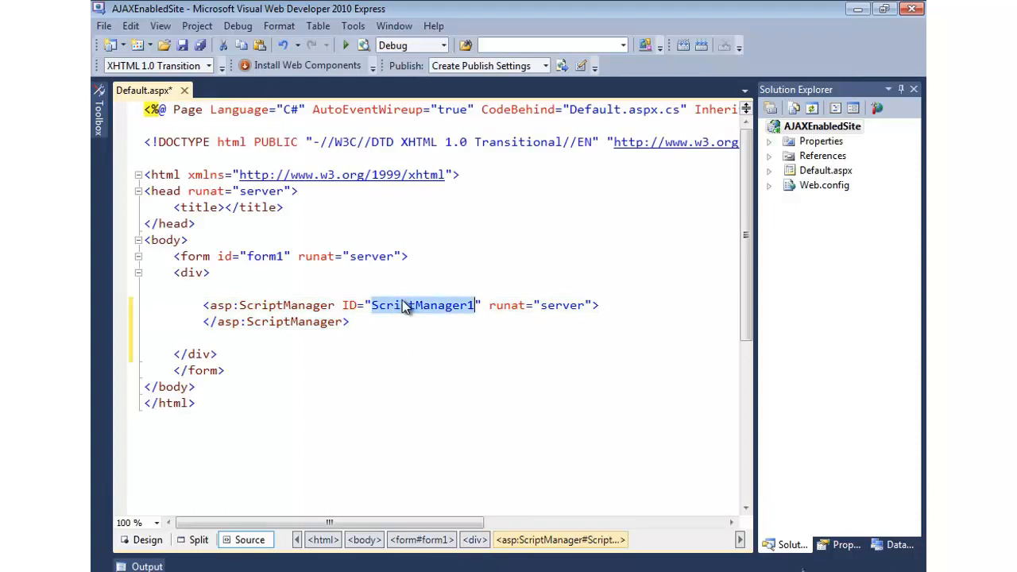
pyautogui.write('sm')
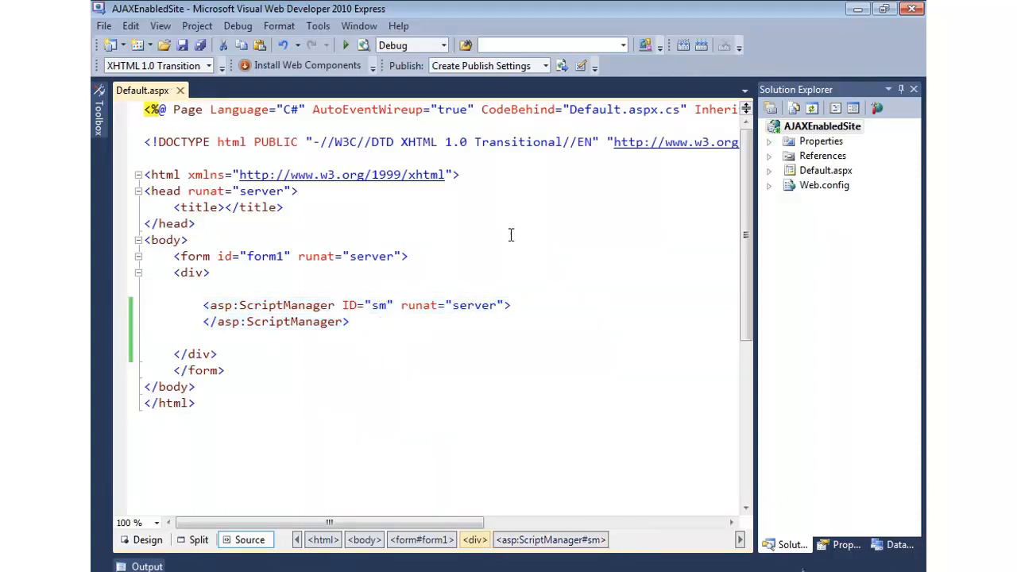
pyautogui.rightClick(511, 235)
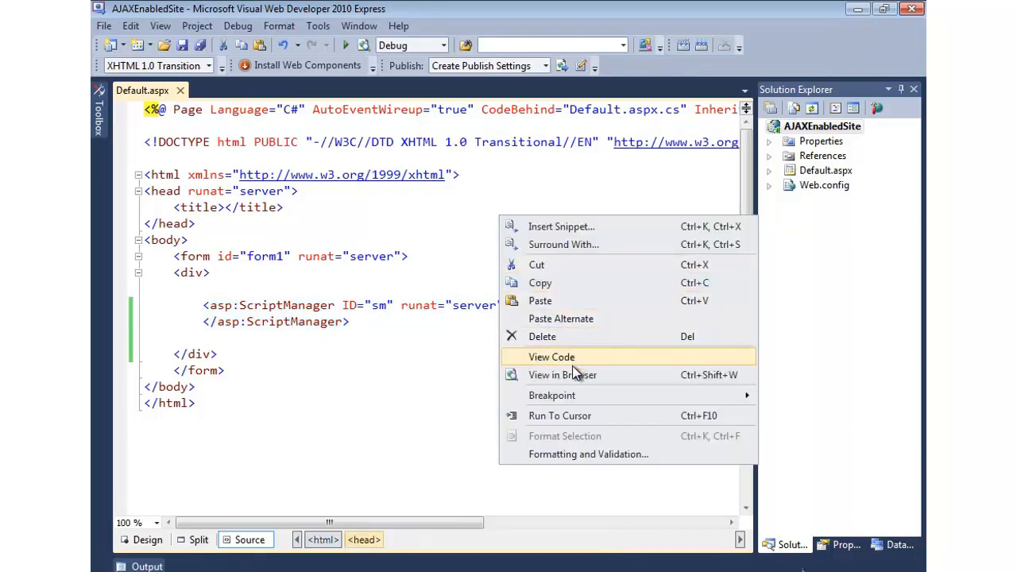
pyautogui.click(561, 375)
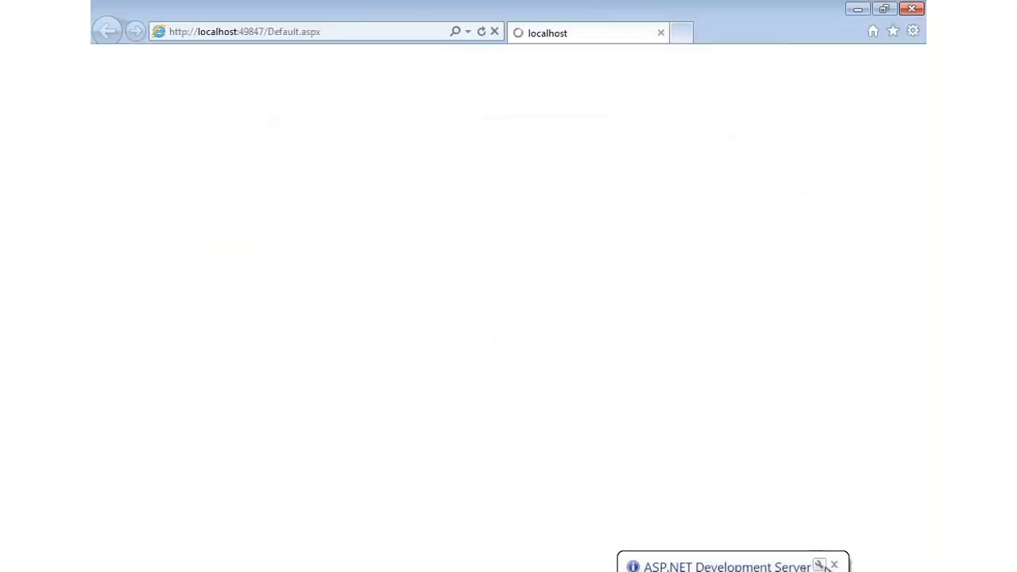
# View the rendered Default.aspx source and scroll to the generated script block.
pyautogui.rightClick(419, 167)
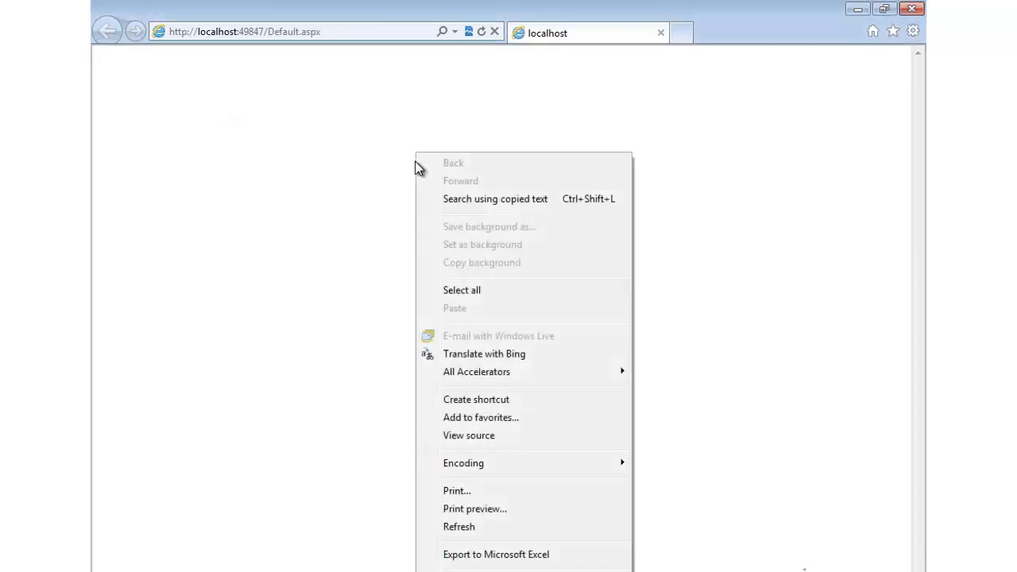
pyautogui.click(469, 435)
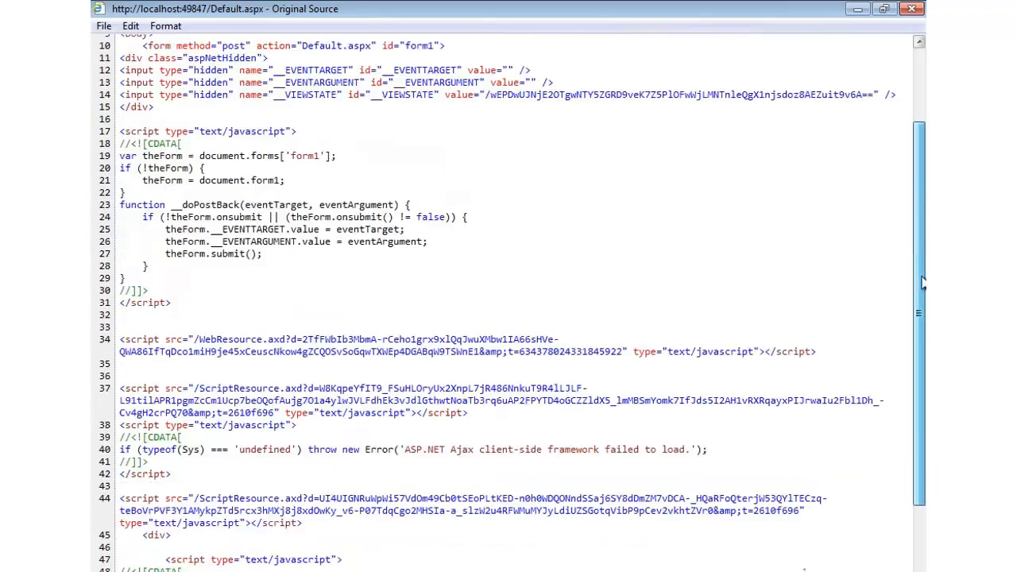
pyautogui.scroll(-3)
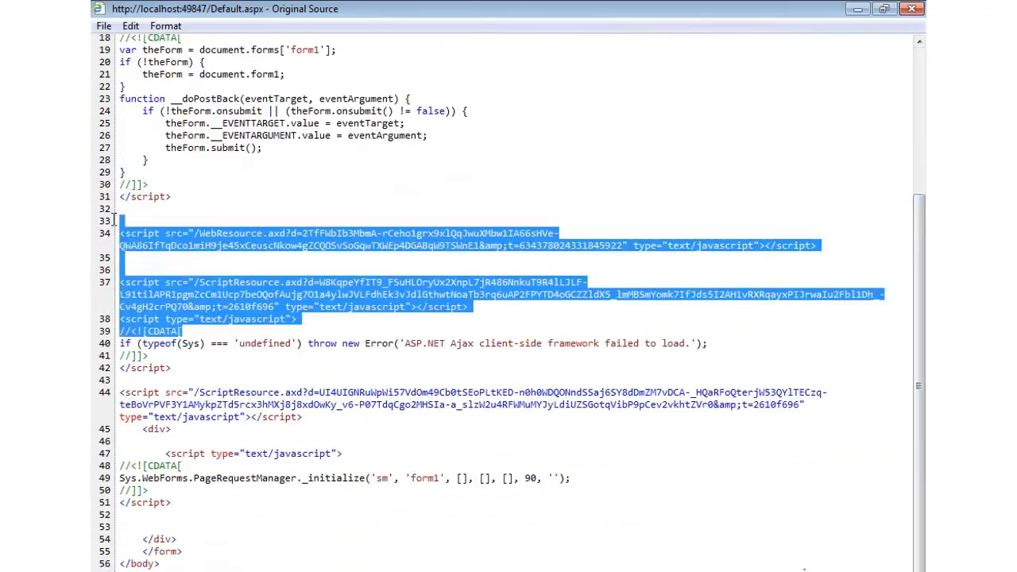
# Highlight the PageRequestManager initialization line for sm in the source.
pyautogui.click(294, 188)
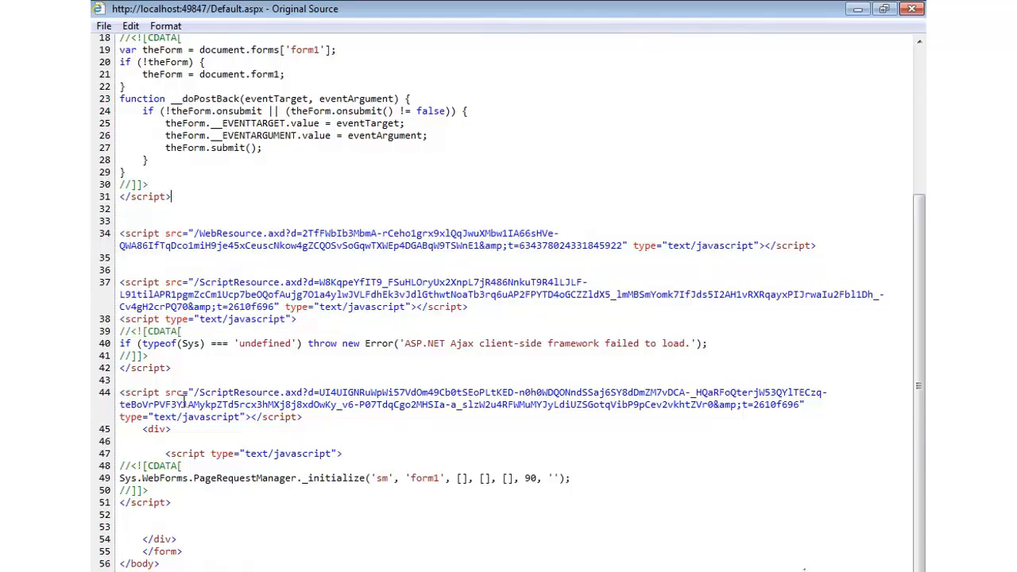
pyautogui.moveTo(119, 465); pyautogui.dragTo(570, 478)
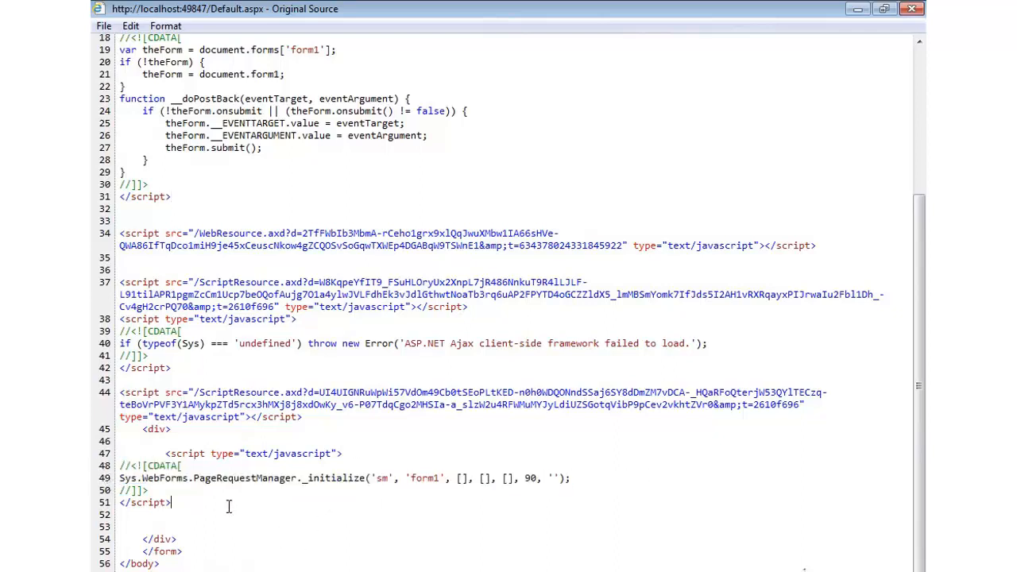
pyautogui.doubleClick(245, 477)
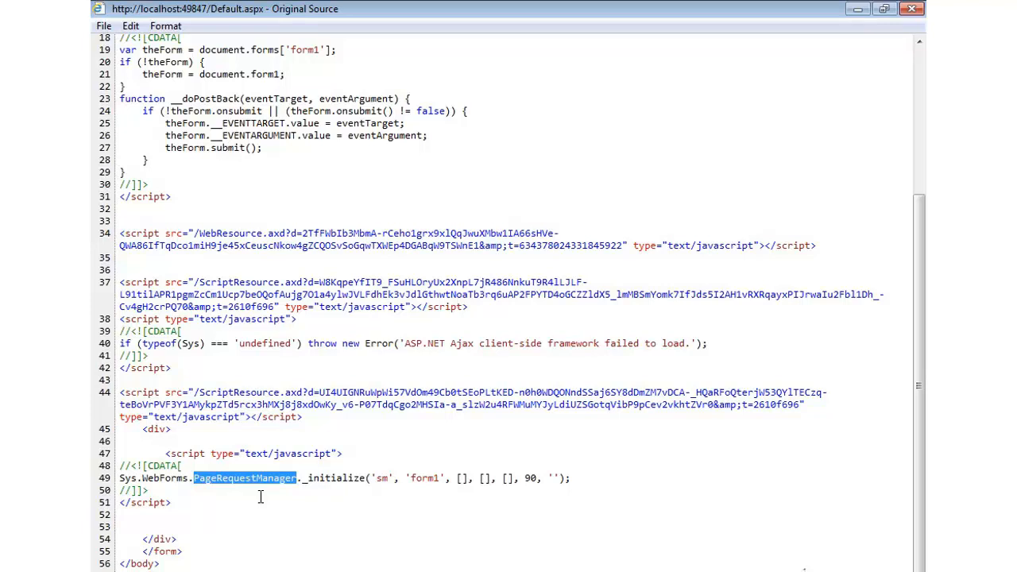
pyautogui.moveTo(322, 534)
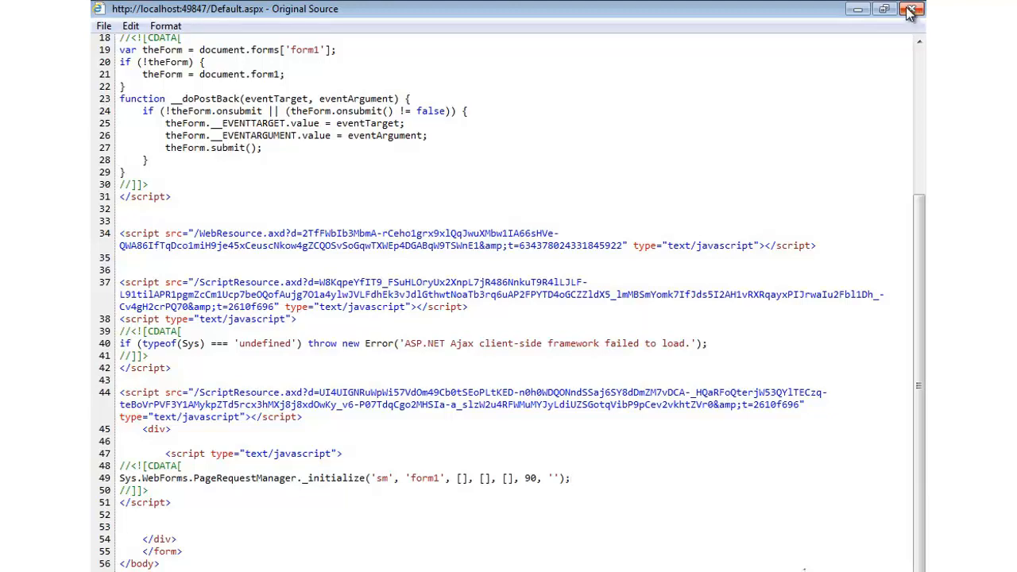
# Close the source window and highlight the asp:ScriptManager sm element in Default.aspx.
pyautogui.click(911, 9)
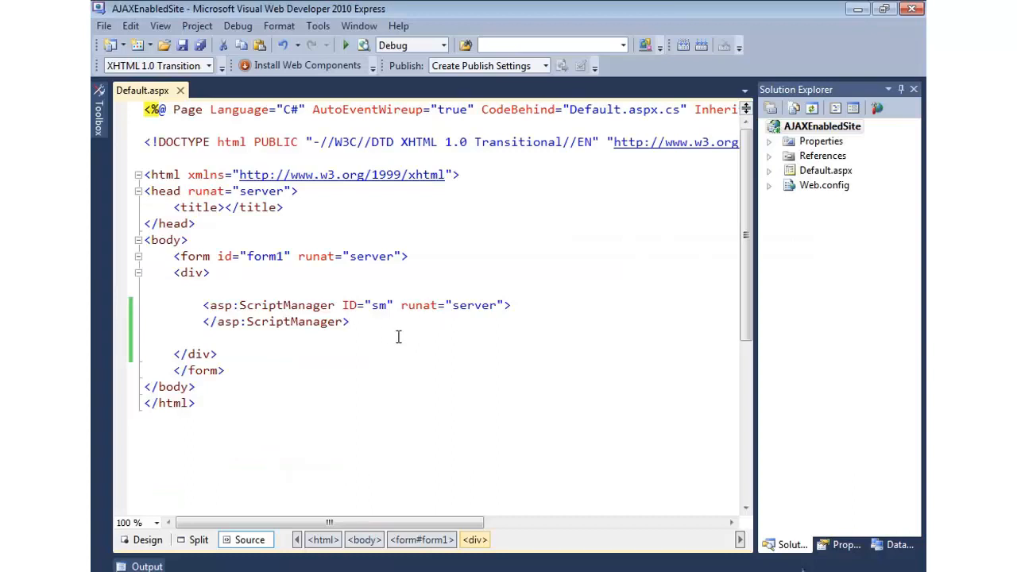
pyautogui.moveTo(203, 305); pyautogui.dragTo(348, 321)
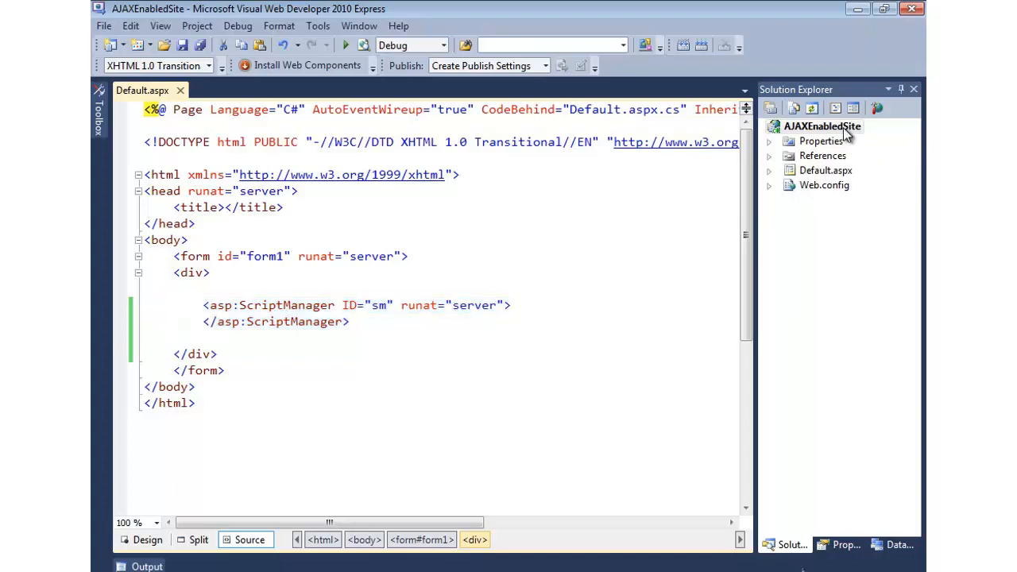
# Add a new JScript File named Custom.js to the Scripts folder.
pyautogui.rightClick(823, 127)
pyautogui.write('Scripts')
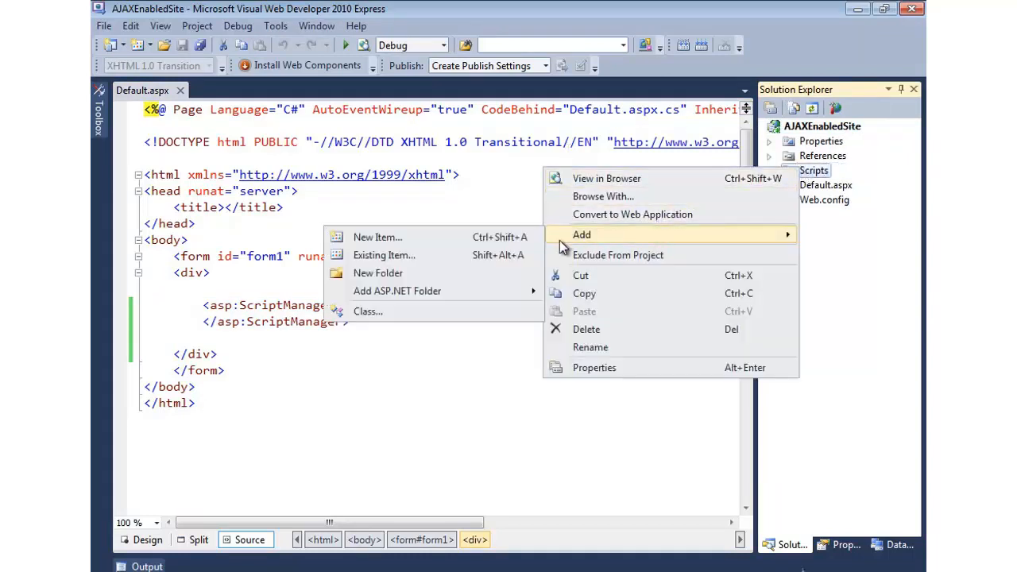
pyautogui.click(377, 237)
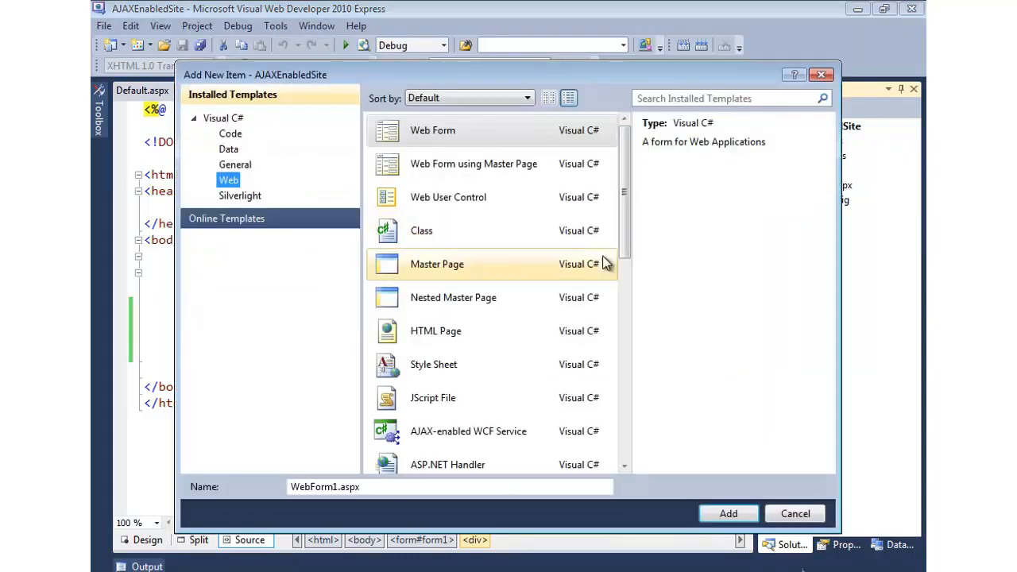
pyautogui.click(433, 397)
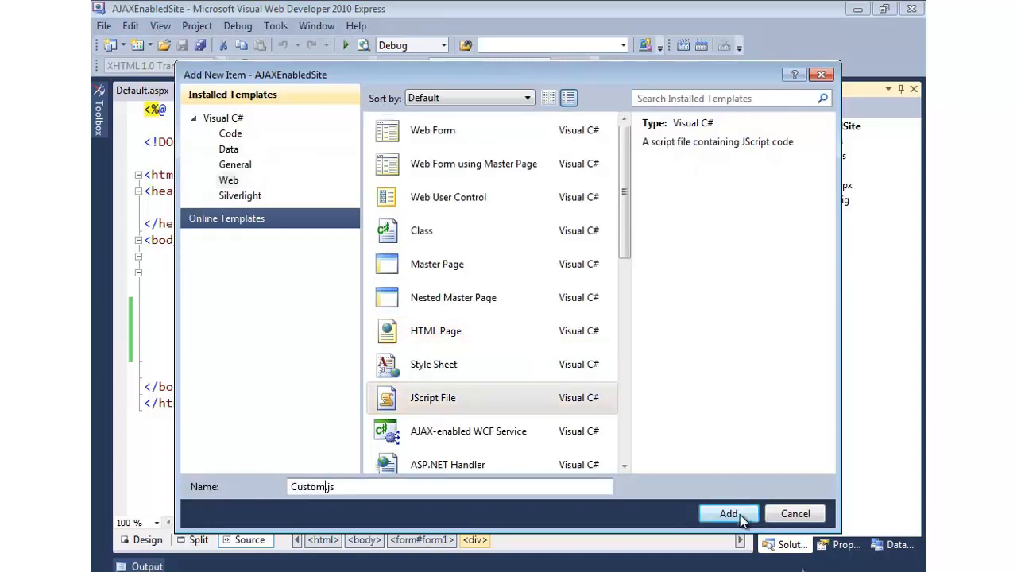
pyautogui.click(728, 513)
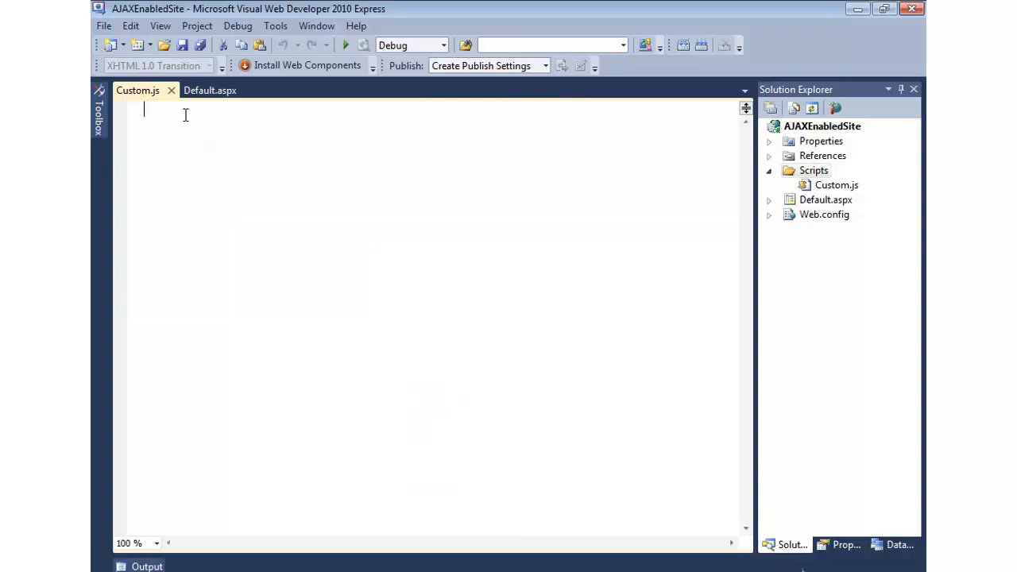
# Write ShowMessage(msg) with alert(msg) plus a ShowMessage("Hello AJAX!"); call, and save Custom.js.
pyautogui.write('function Sho')
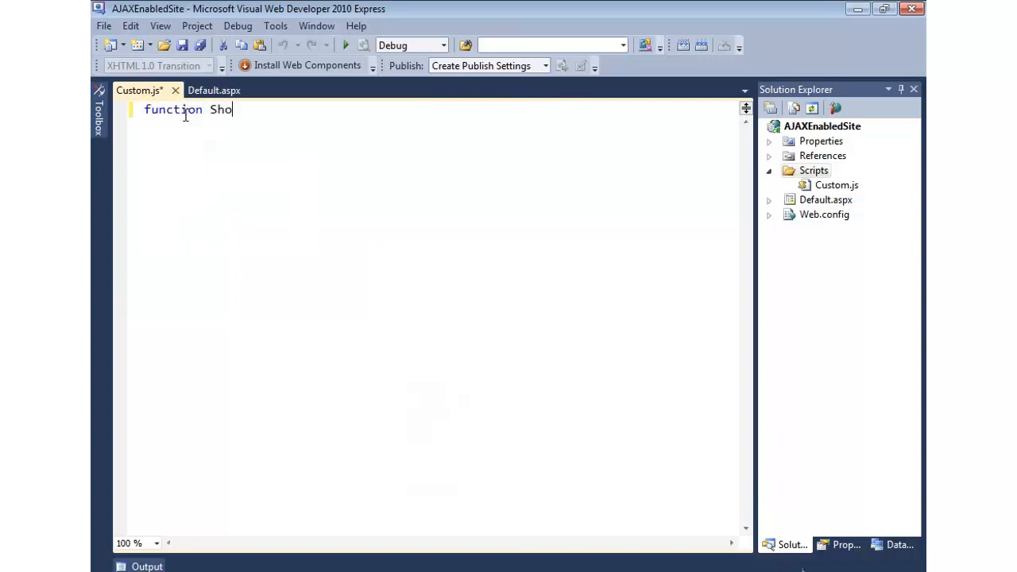
pyautogui.write('wMessage(msg')
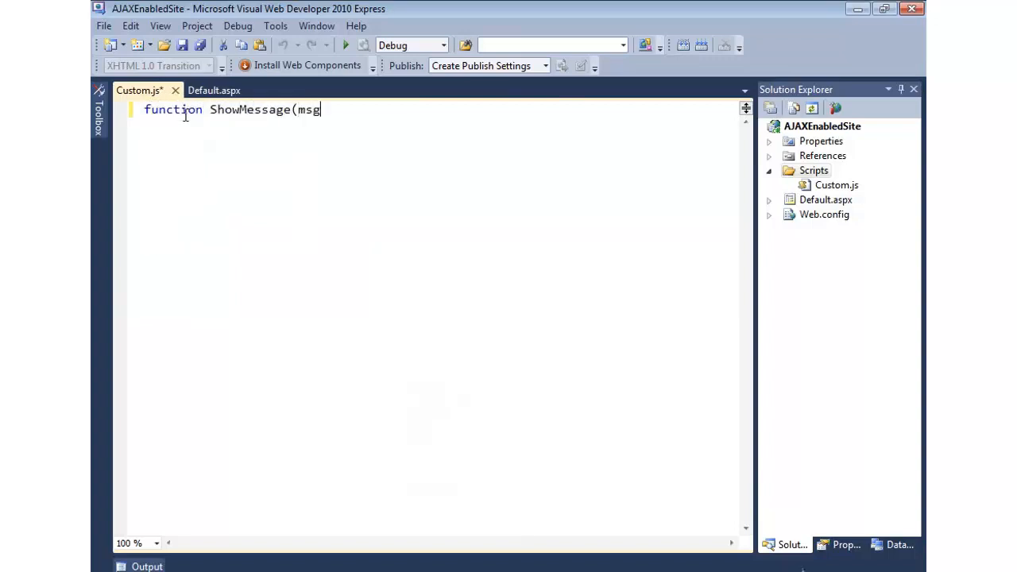
pyautogui.write(') {')
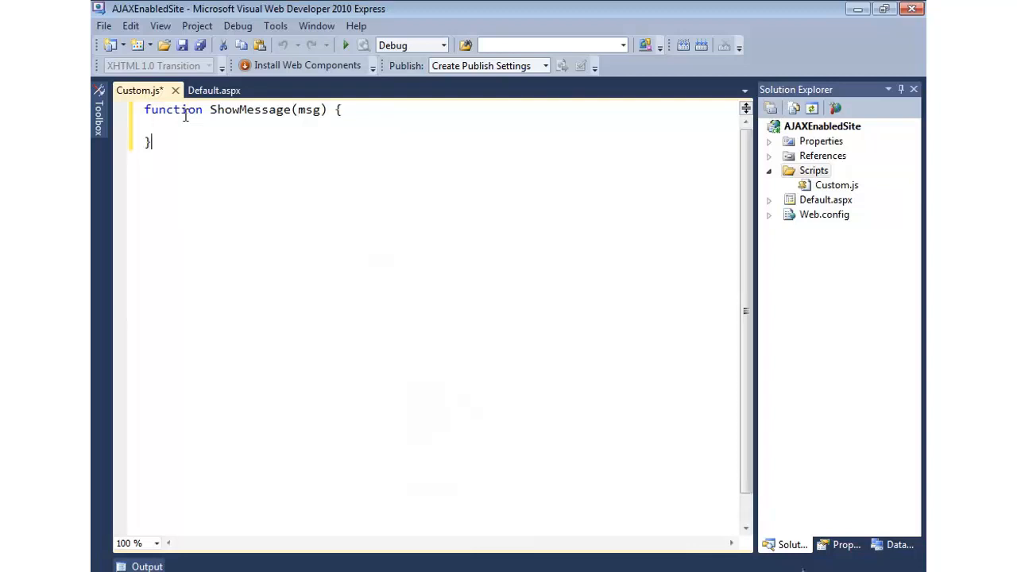
pyautogui.write('ShowM')
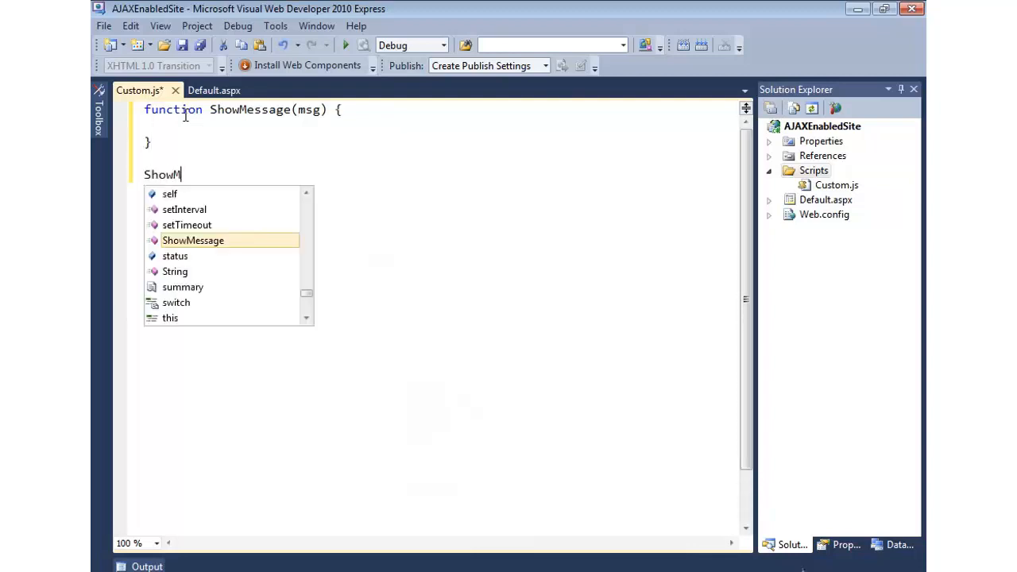
pyautogui.write('essage("')
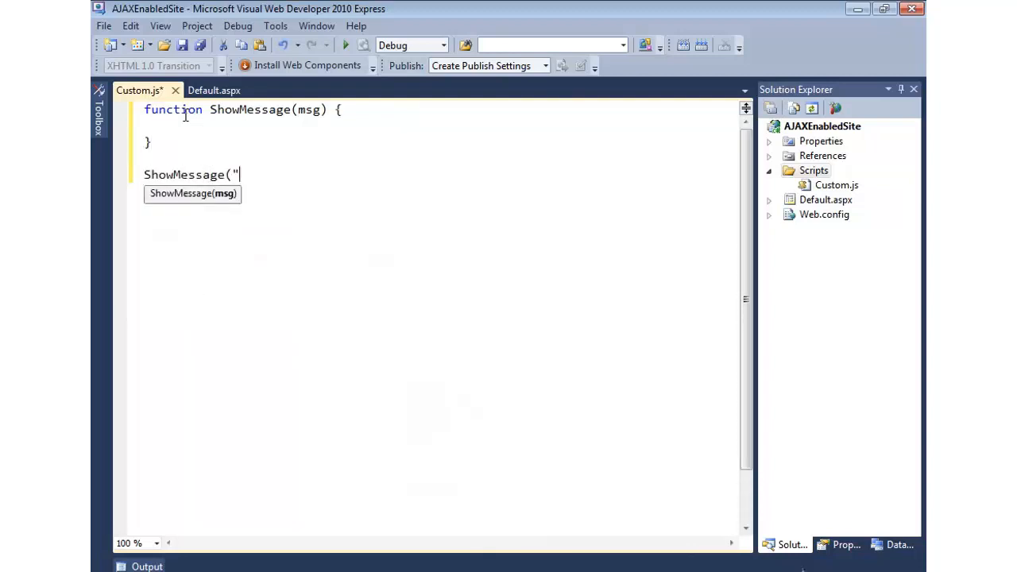
pyautogui.write('Hello')
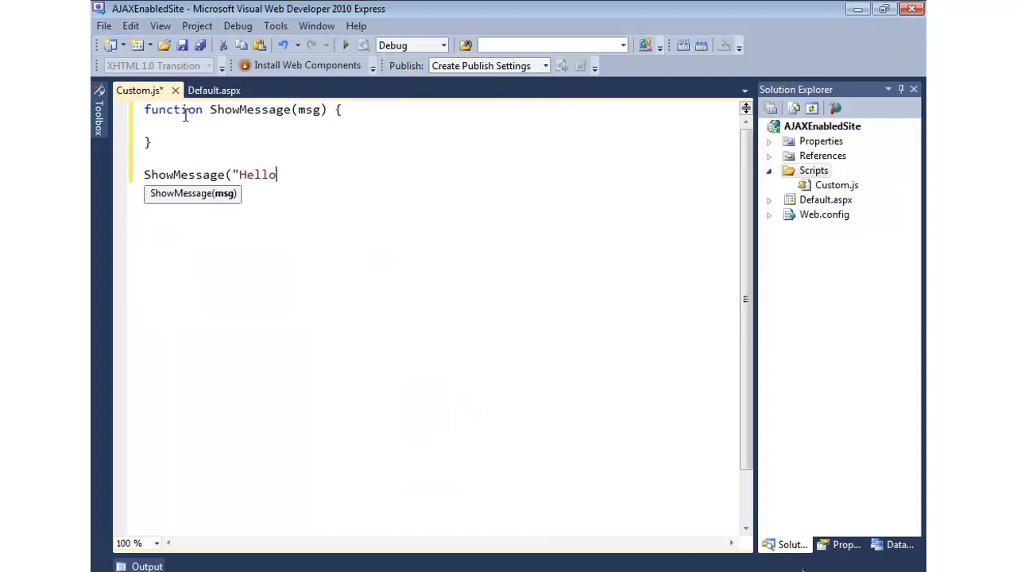
pyautogui.write('AJAX!")')
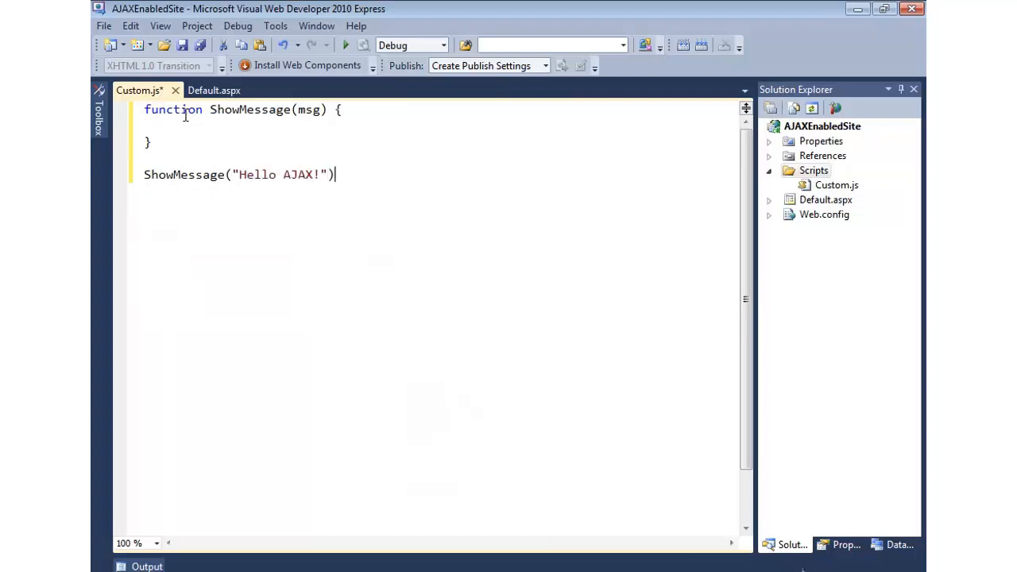
pyautogui.write(';')
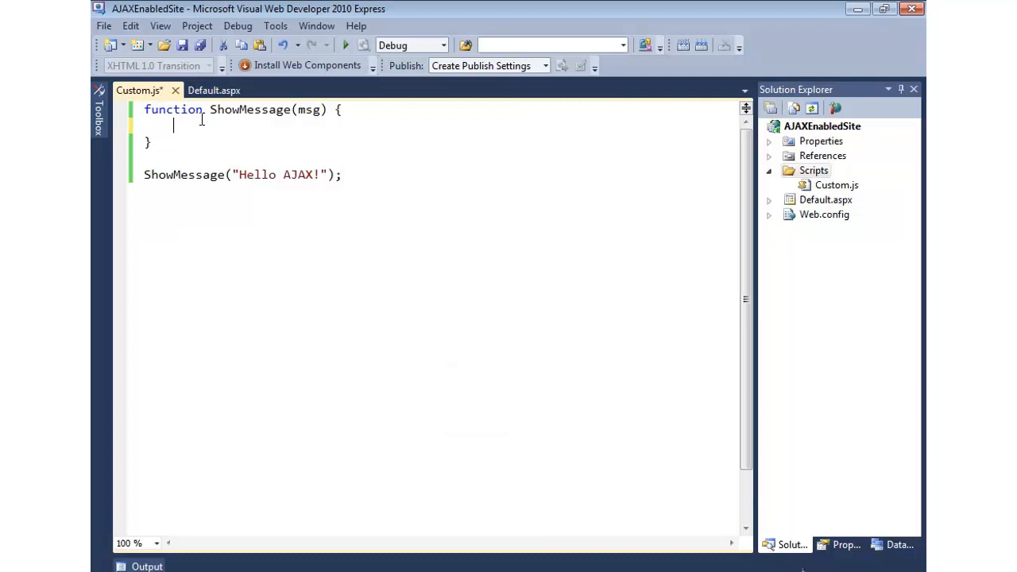
pyautogui.write('alert(msg);')
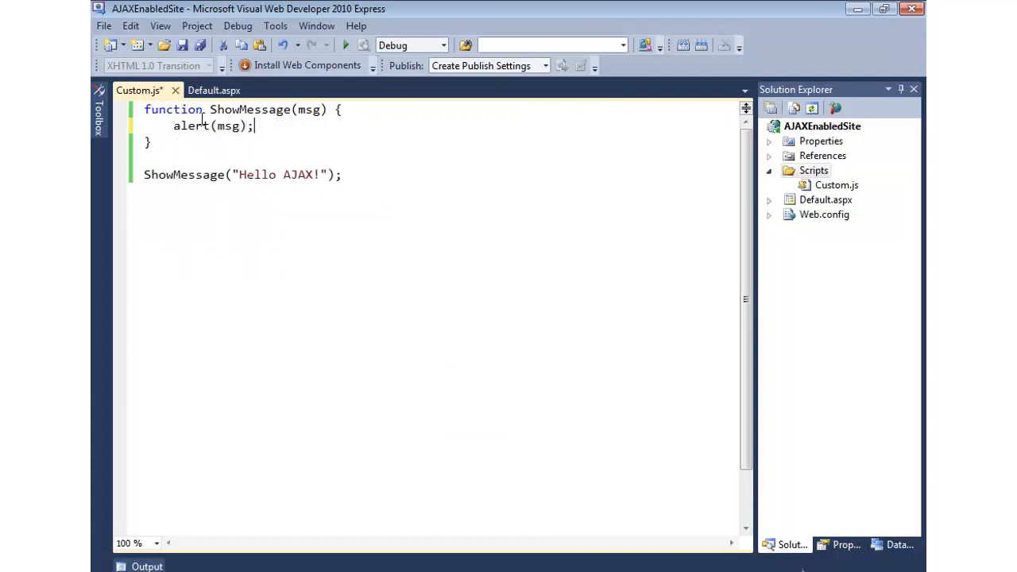
pyautogui.press('ctrl+s')
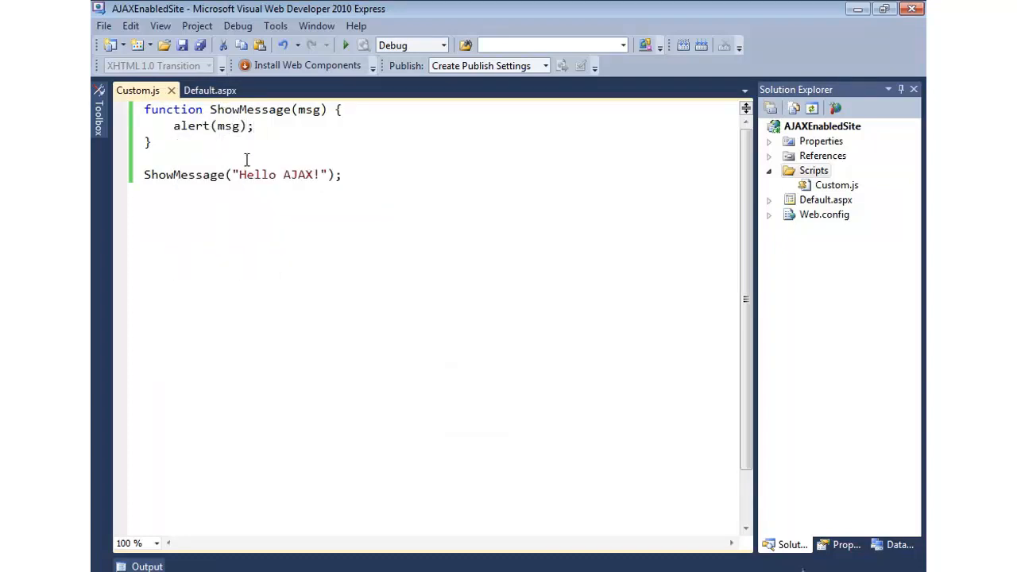
# Highlight the ShowMessage name in the call and in the function definition.
pyautogui.doubleClick(184, 174)
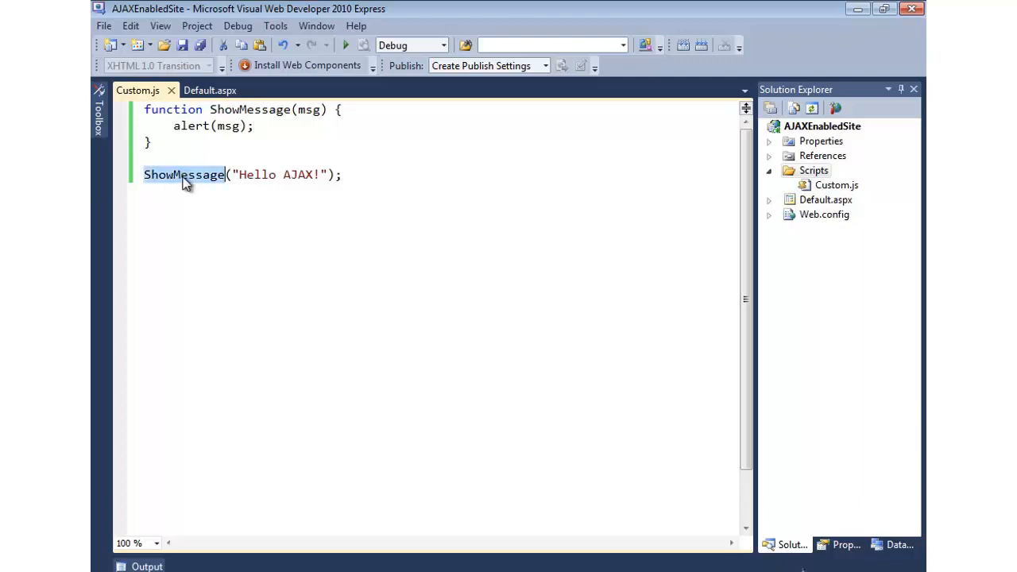
pyautogui.doubleClick(309, 109)
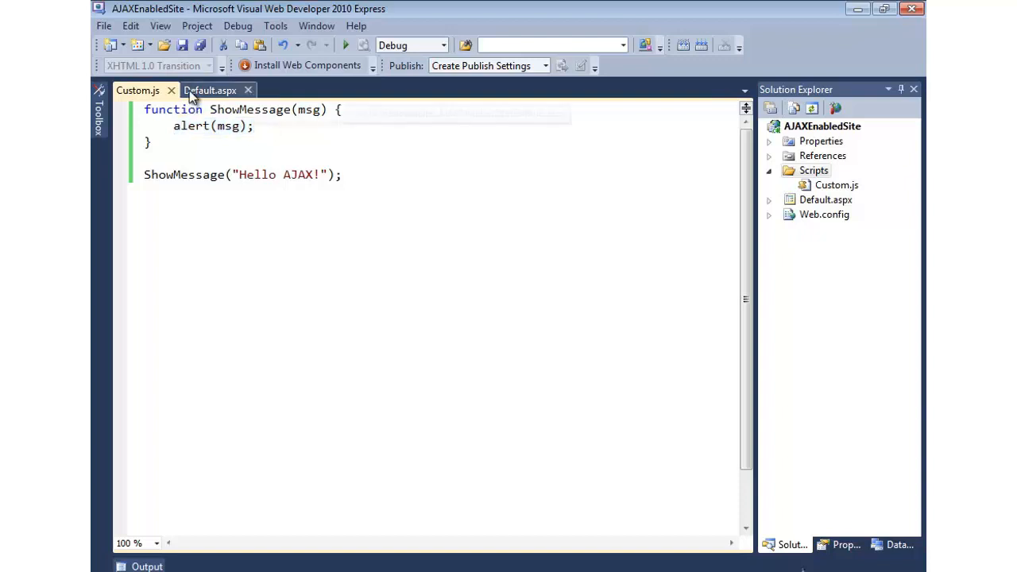
# Return to Default.aspx in Design view and show the ScriptManager's properties.
pyautogui.click(210, 90)
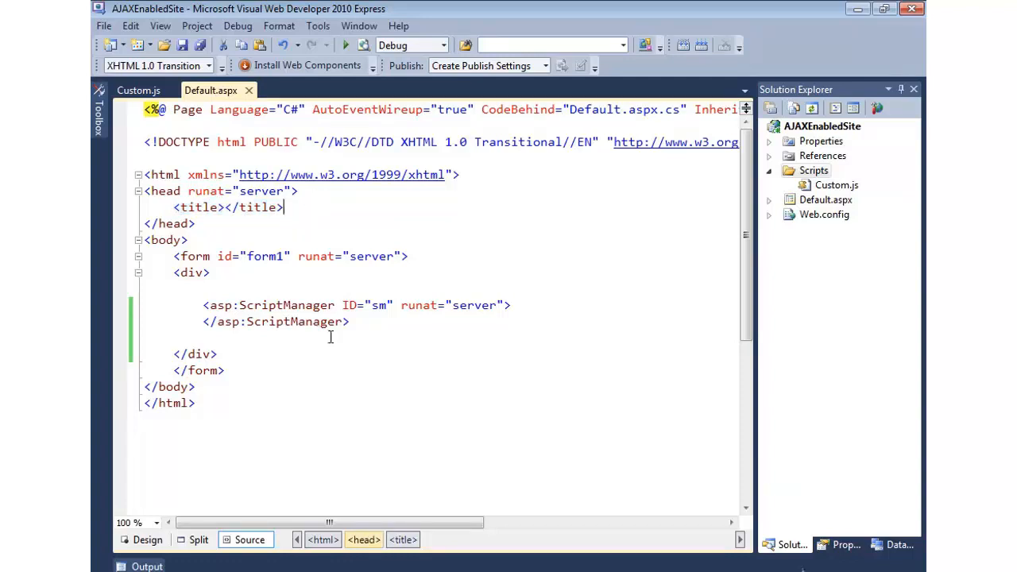
pyautogui.click(147, 539)
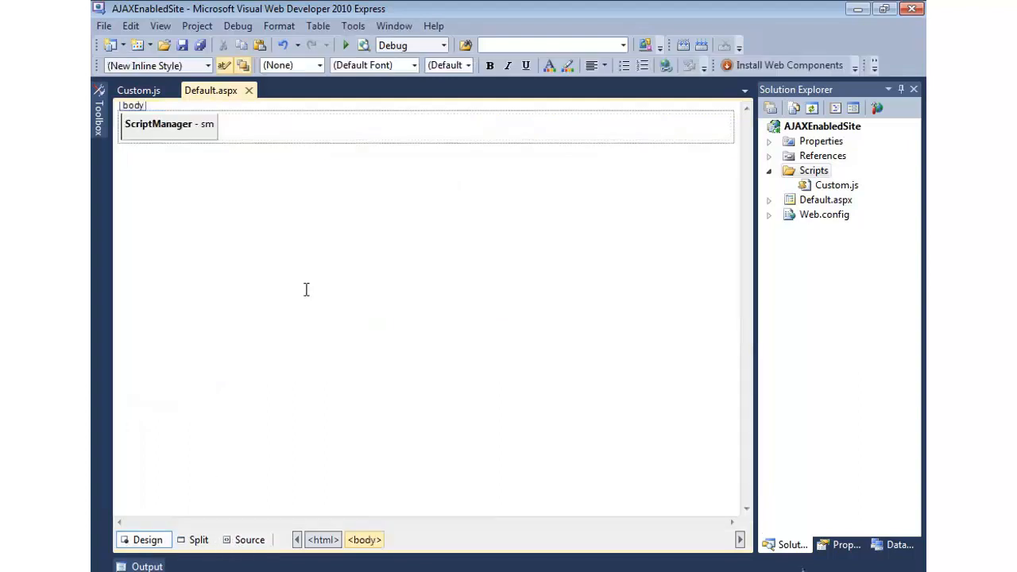
pyautogui.rightClick(170, 123)
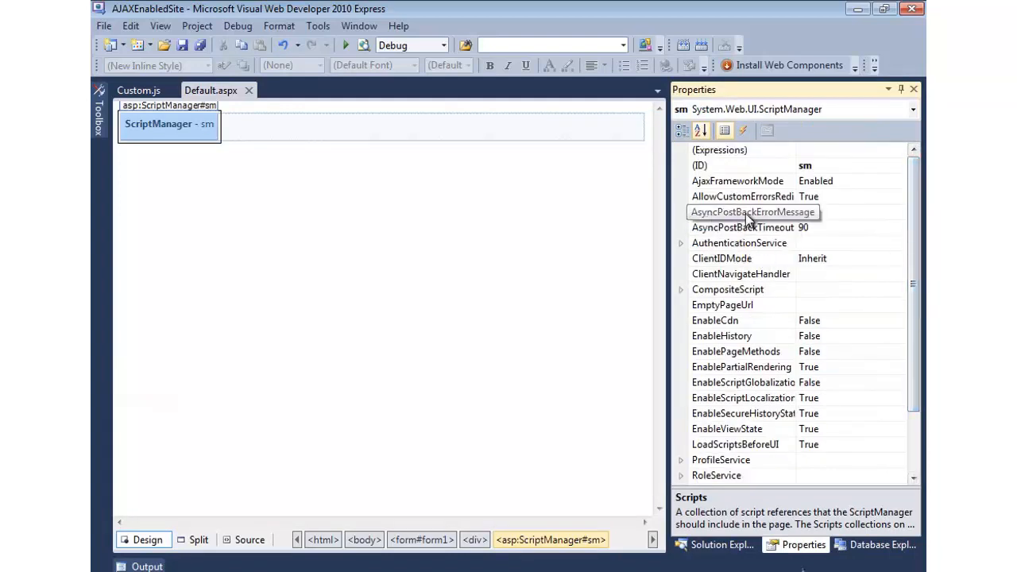
# Browse AsyncPostBackErrorMessage, AsyncPostBackTimeout and EnablePartialRendering, then select the Scripts property.
pyautogui.click(742, 211)
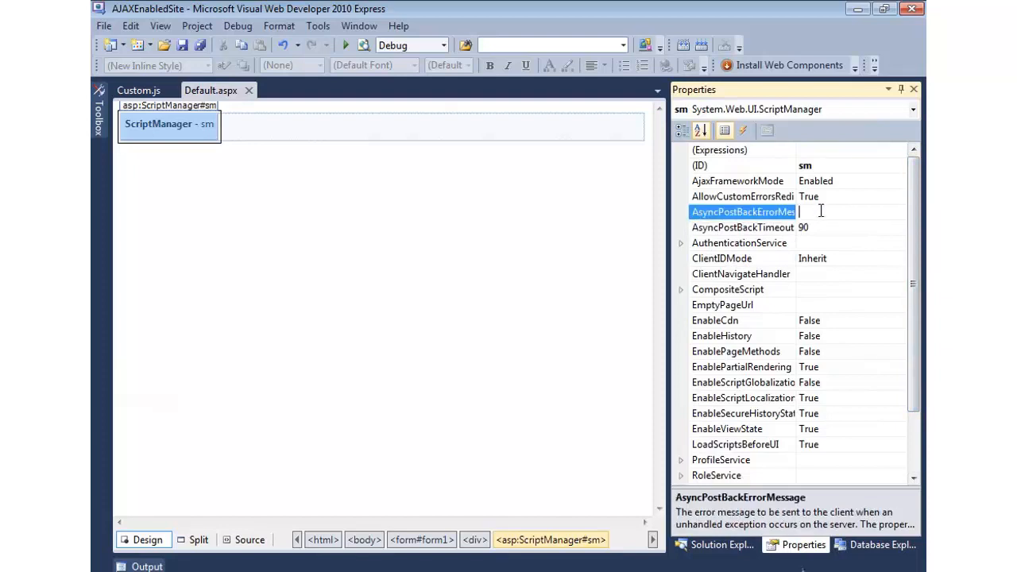
pyautogui.click(742, 227)
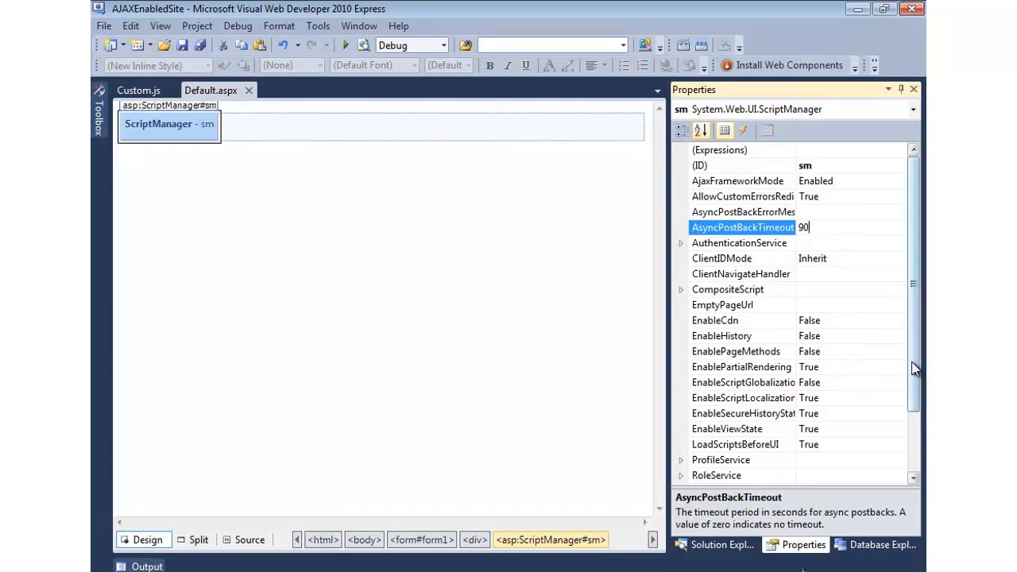
pyautogui.scroll(-3)
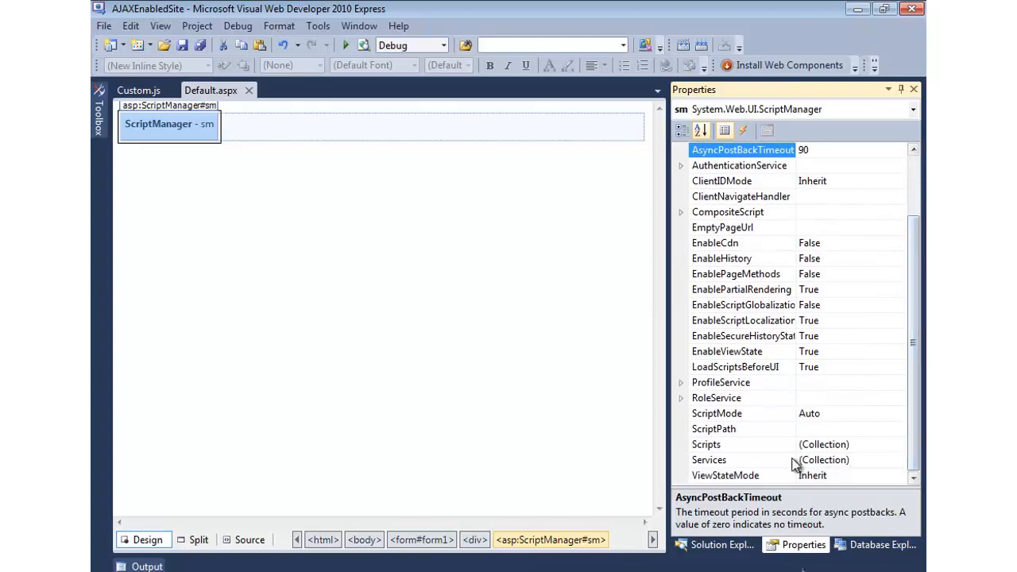
pyautogui.click(742, 289)
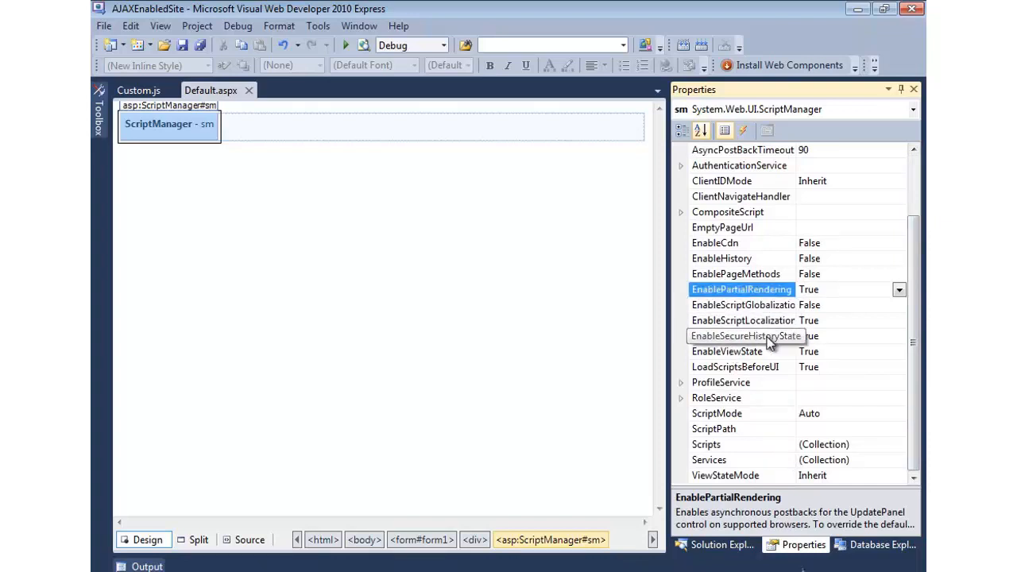
pyautogui.moveTo(719, 429)
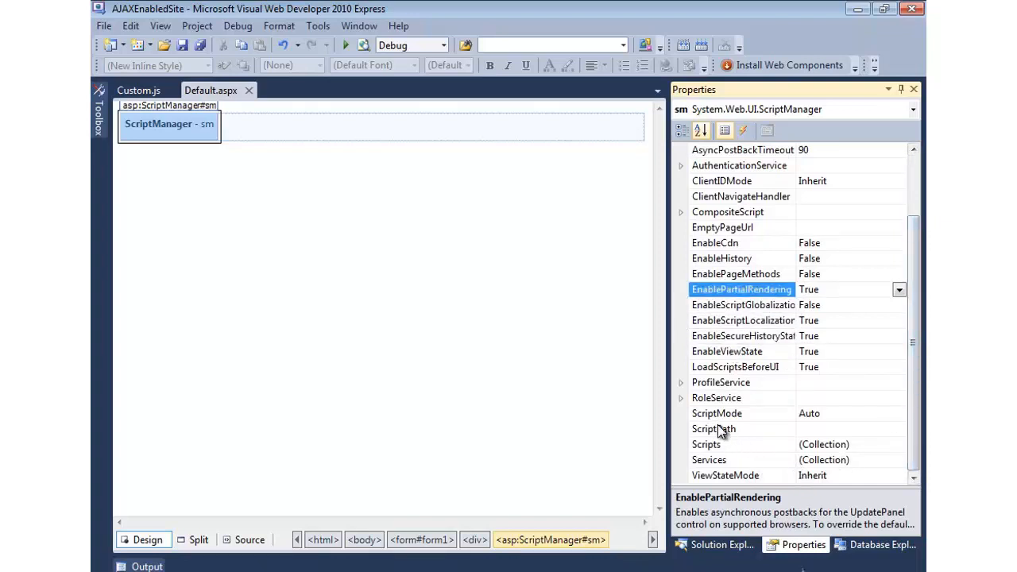
pyautogui.click(706, 445)
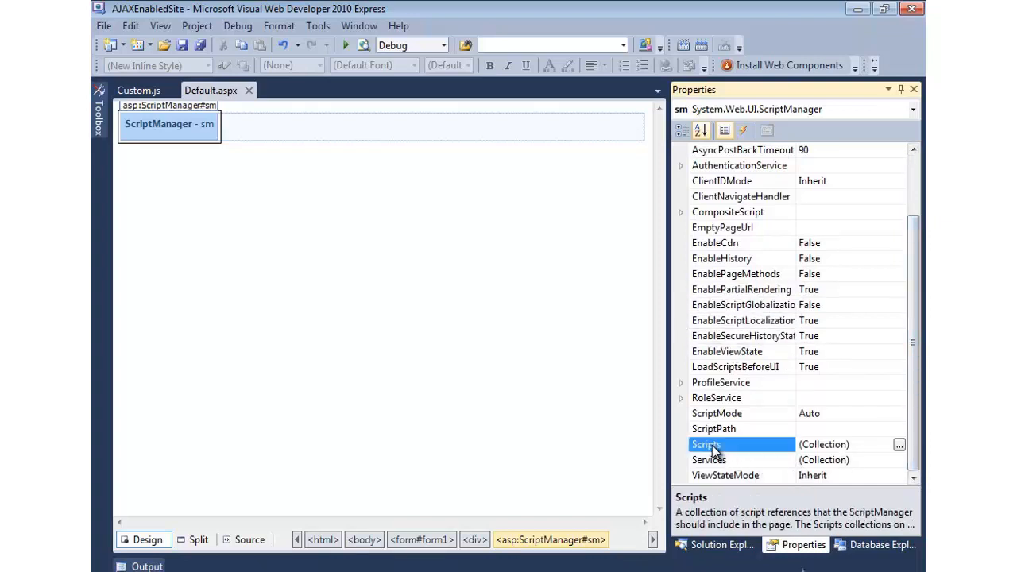
pyautogui.moveTo(753, 453)
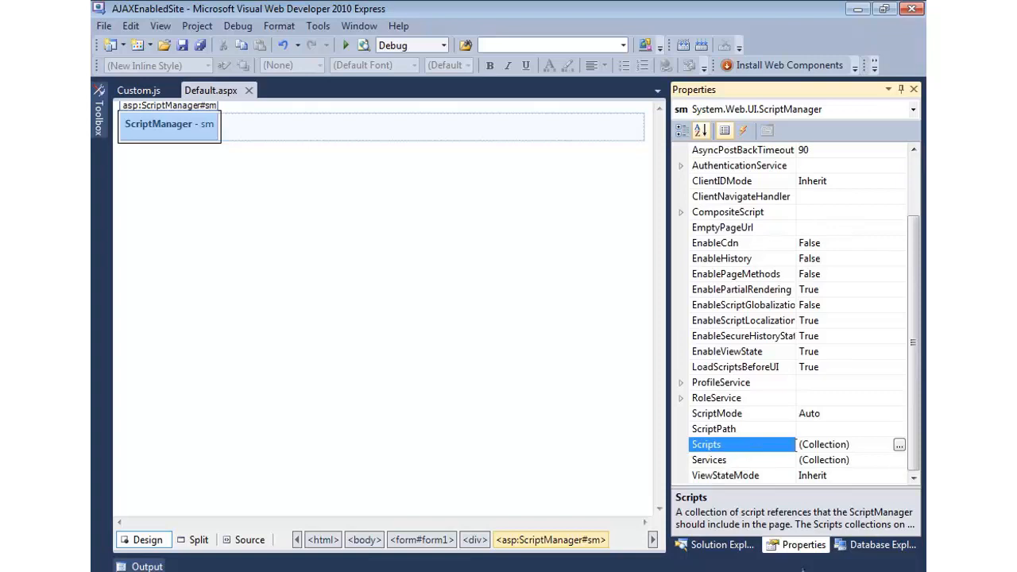
# Add a script reference with Path ~/Scripts/Custom.js in the ScriptReference Collection Editor and confirm.
pyautogui.click(898, 445)
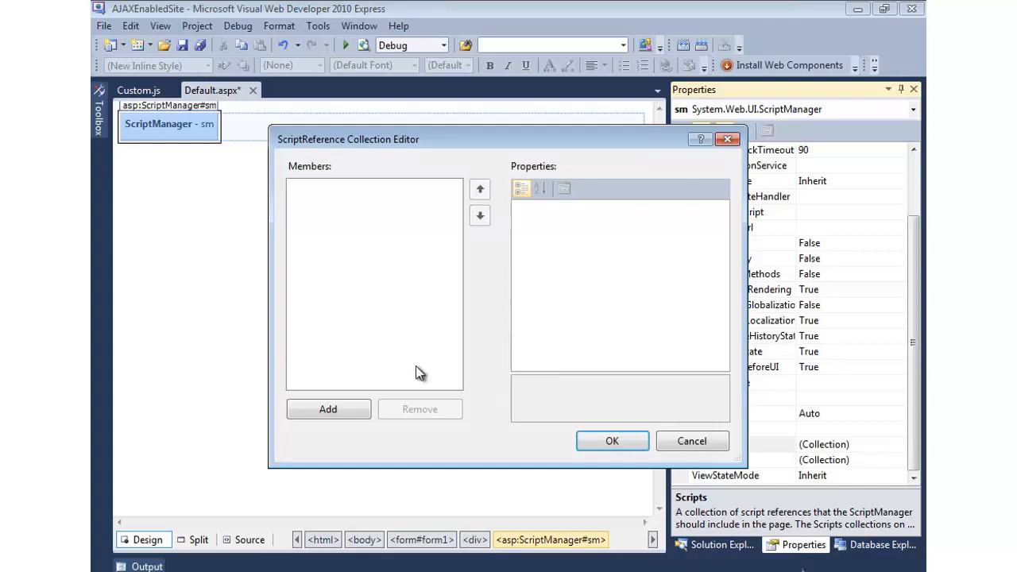
pyautogui.click(327, 408)
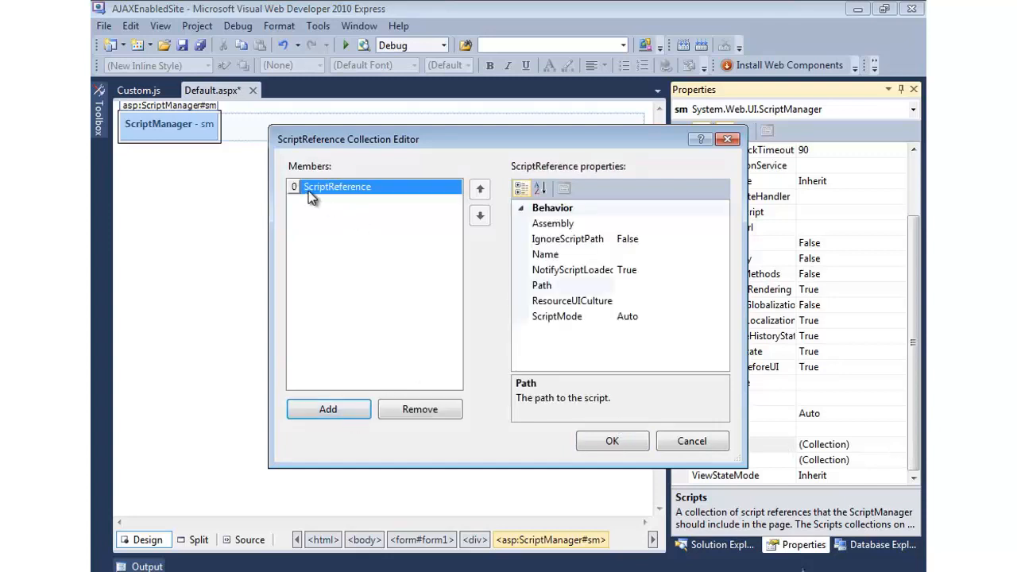
pyautogui.click(541, 284)
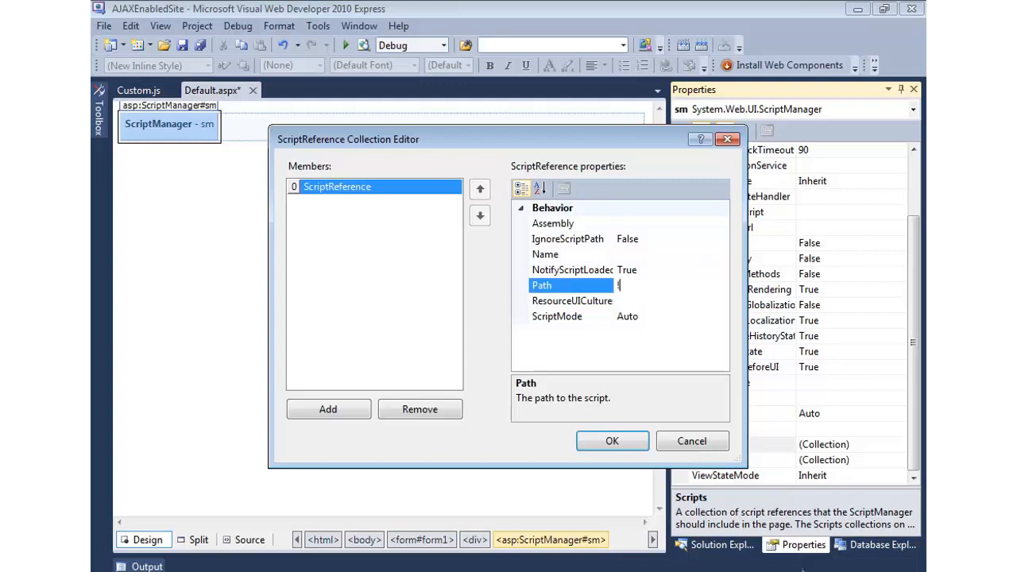
pyautogui.write('~/')
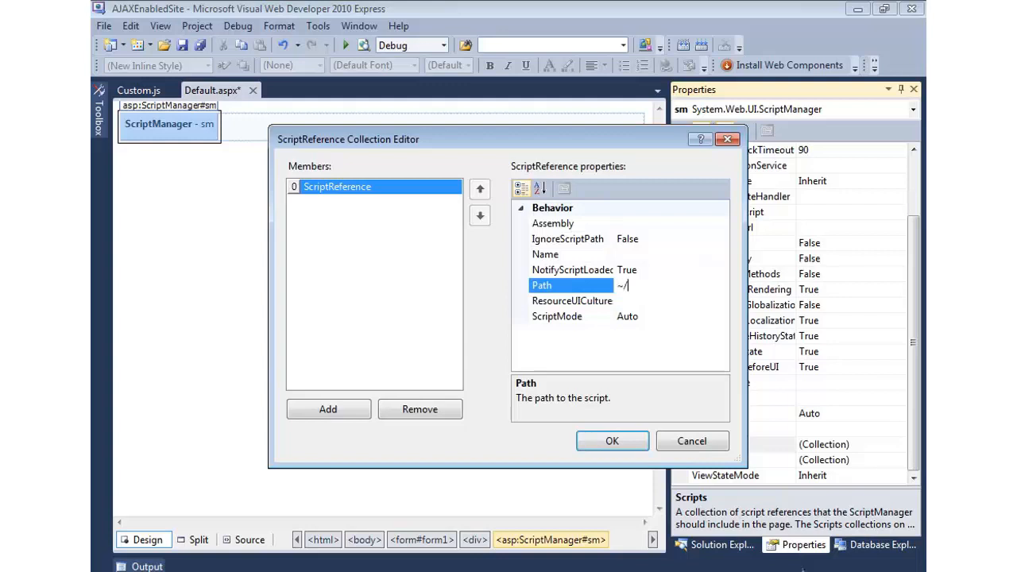
pyautogui.write('Scripts')
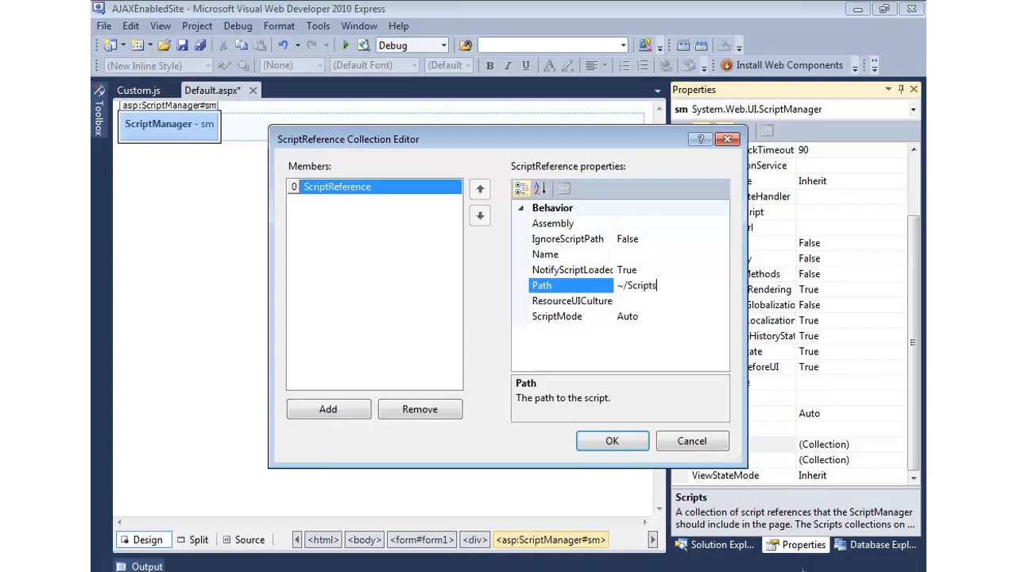
pyautogui.write('/Custom.js')
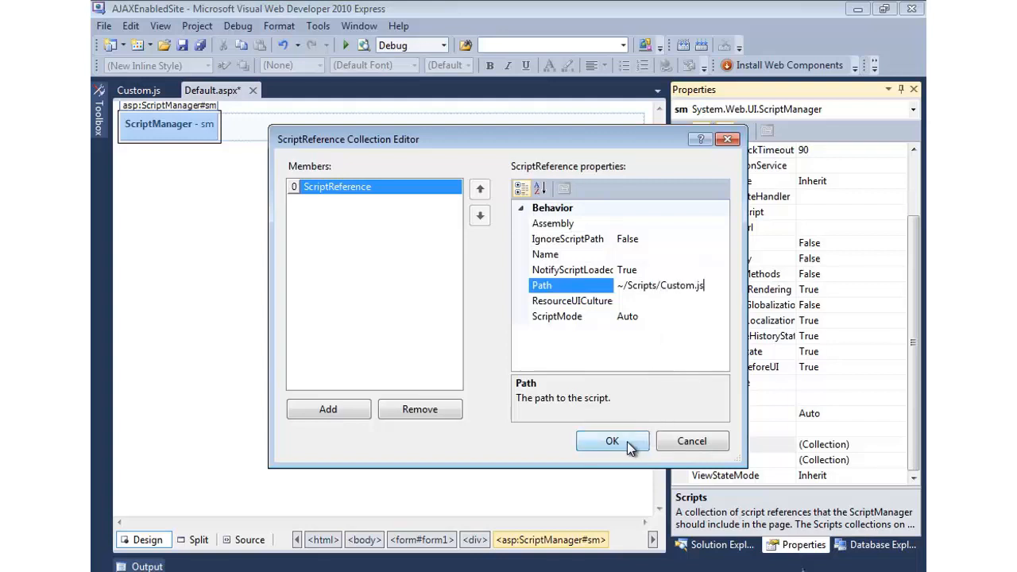
pyautogui.click(612, 441)
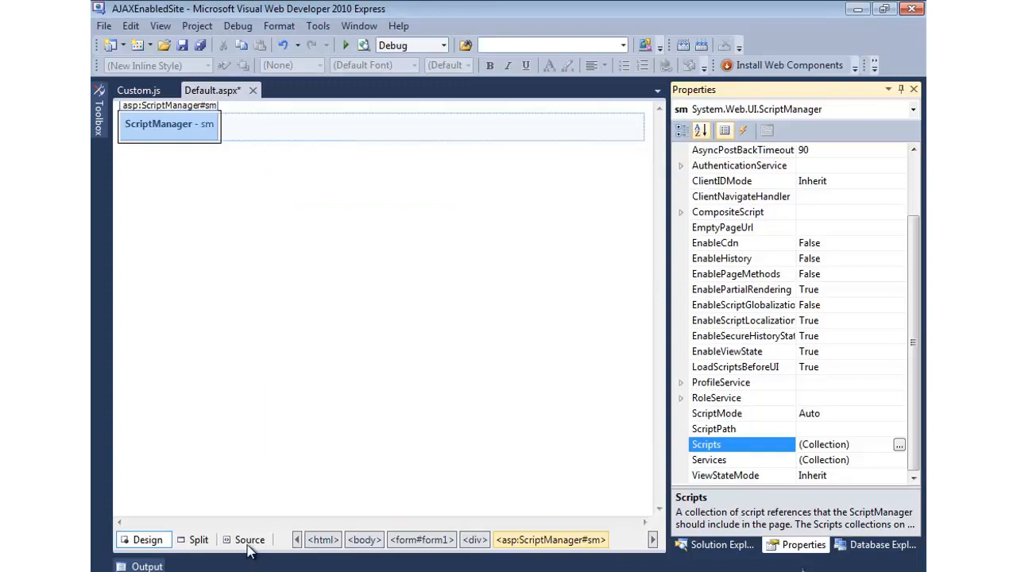
# View the page markup, then dismiss the 'Hello AJAX!' alert in Internet Explorer.
pyautogui.click(249, 540)
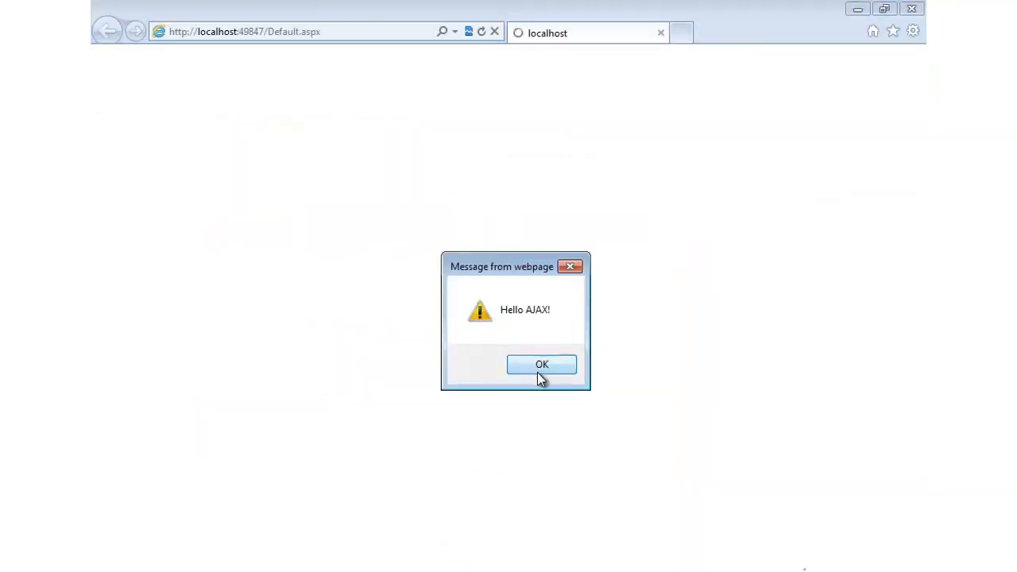
pyautogui.click(542, 364)
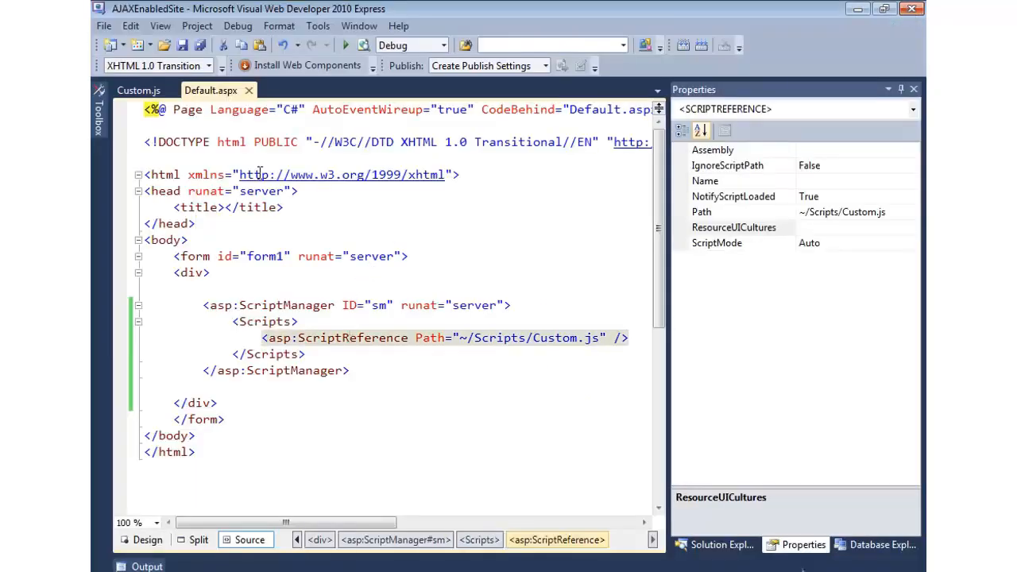
# Insert <span id="OutputSpan"></span> after the ScriptManager in Default.aspx and return to Custom.js.
pyautogui.click(203, 387)
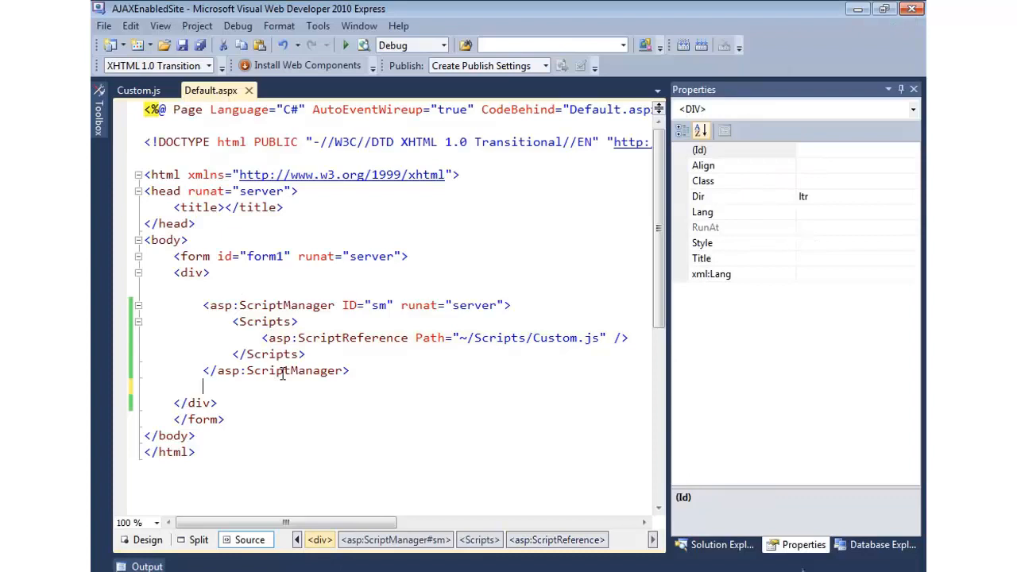
pyautogui.write('<span id="')
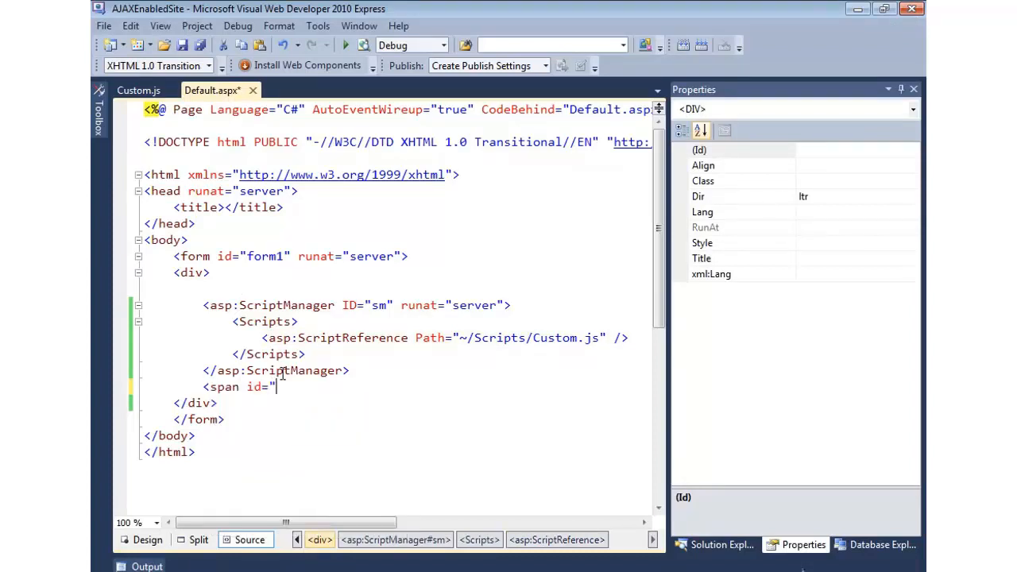
pyautogui.write('OutputSpan"></span>')
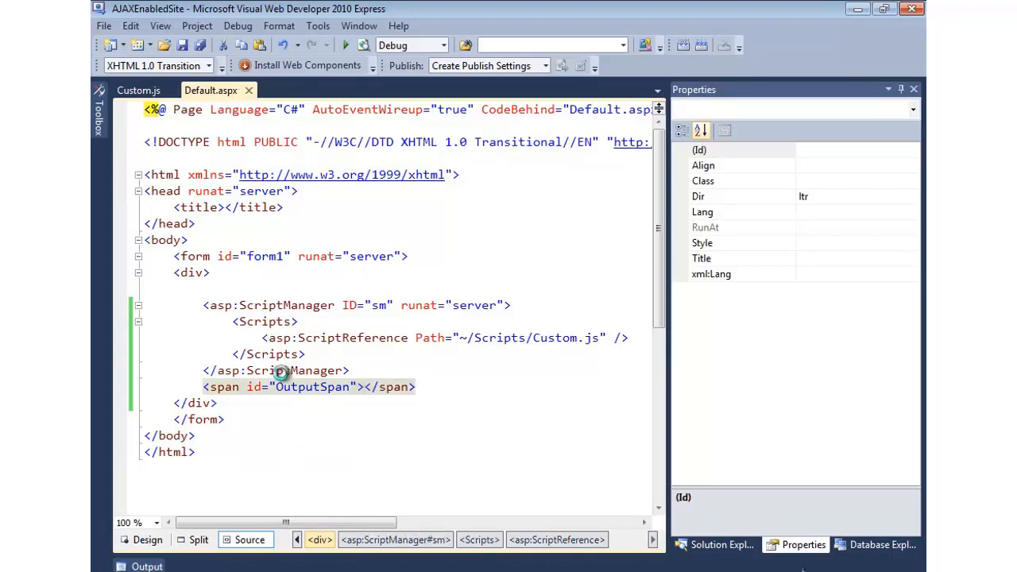
pyautogui.click(137, 90)
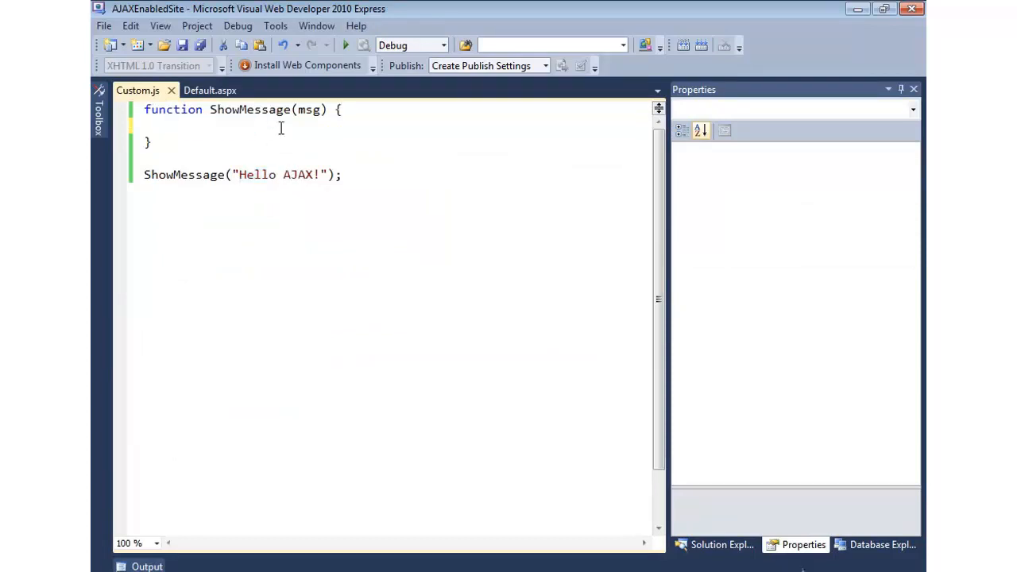
# Have ShowMessage get the OutputSpan element by id and set its innerHTML to msg.
pyautogui.write('var span = document.getElementById')
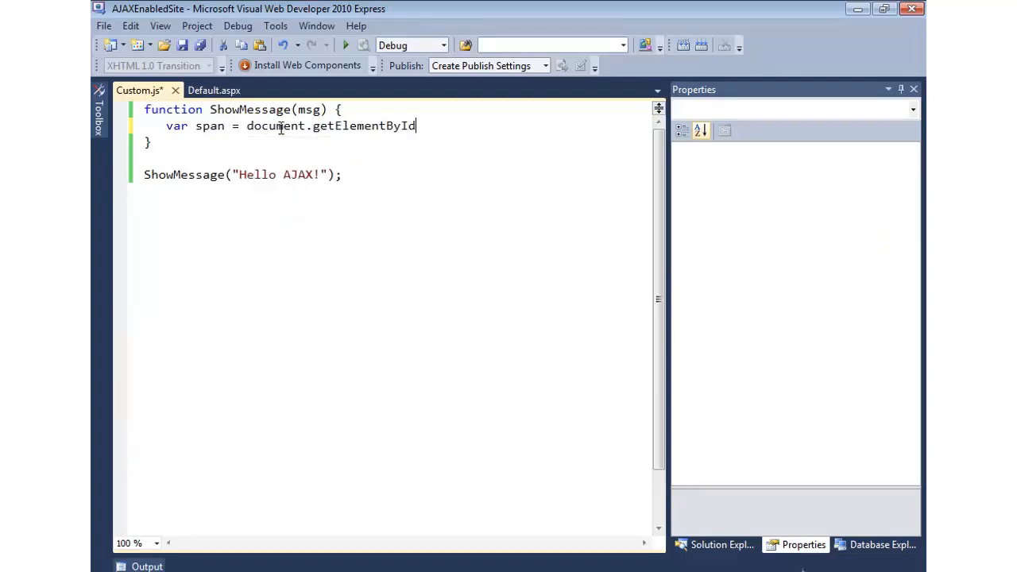
pyautogui.write("('OutputSp")
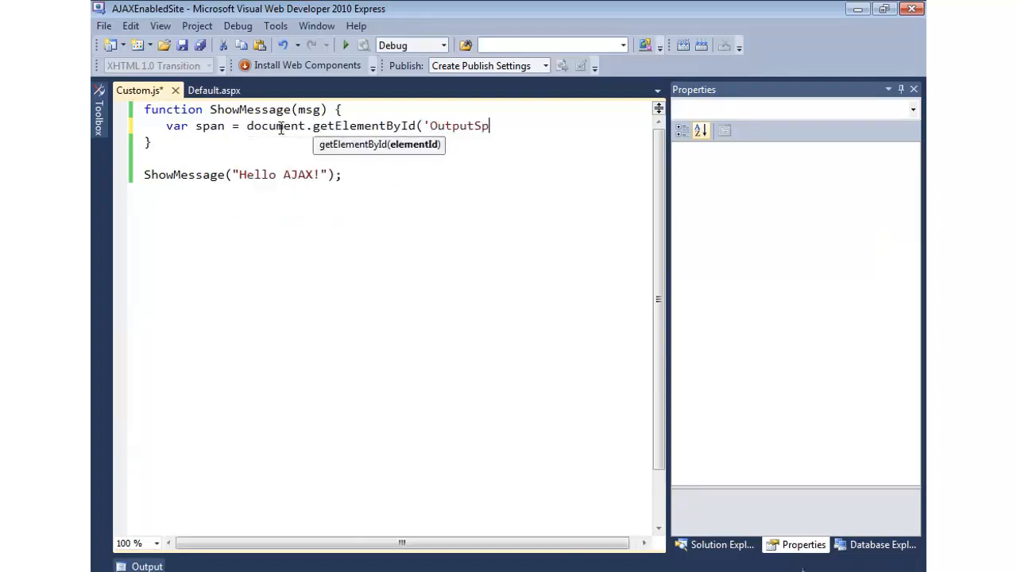
pyautogui.write("an');")
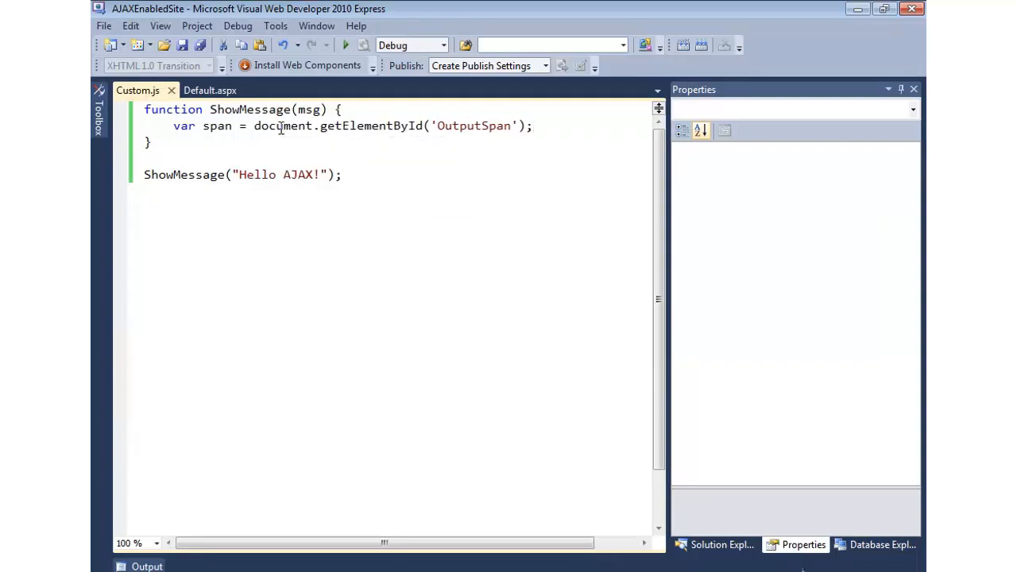
pyautogui.write('span.')
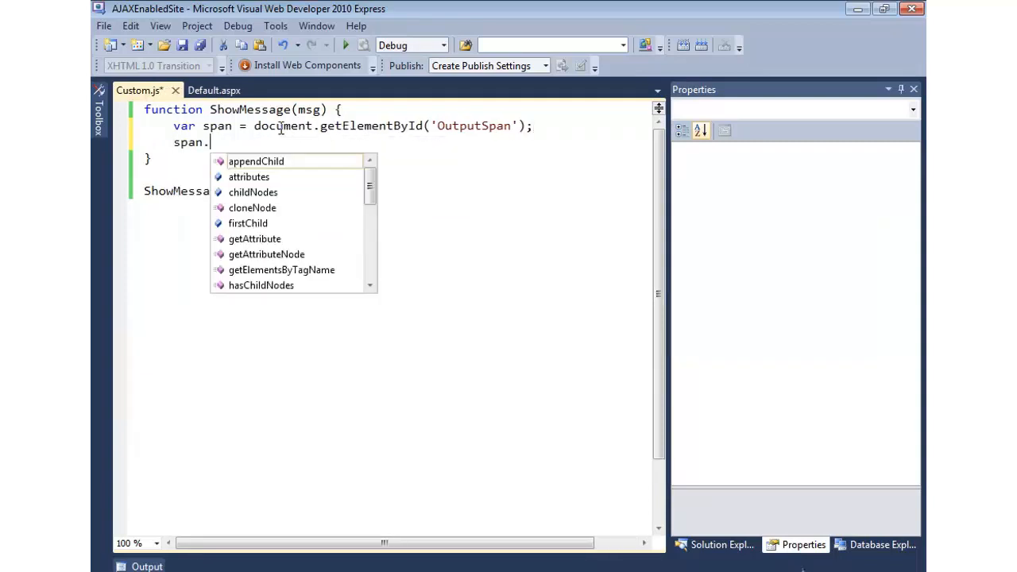
pyautogui.write('innerHTML = msg;')
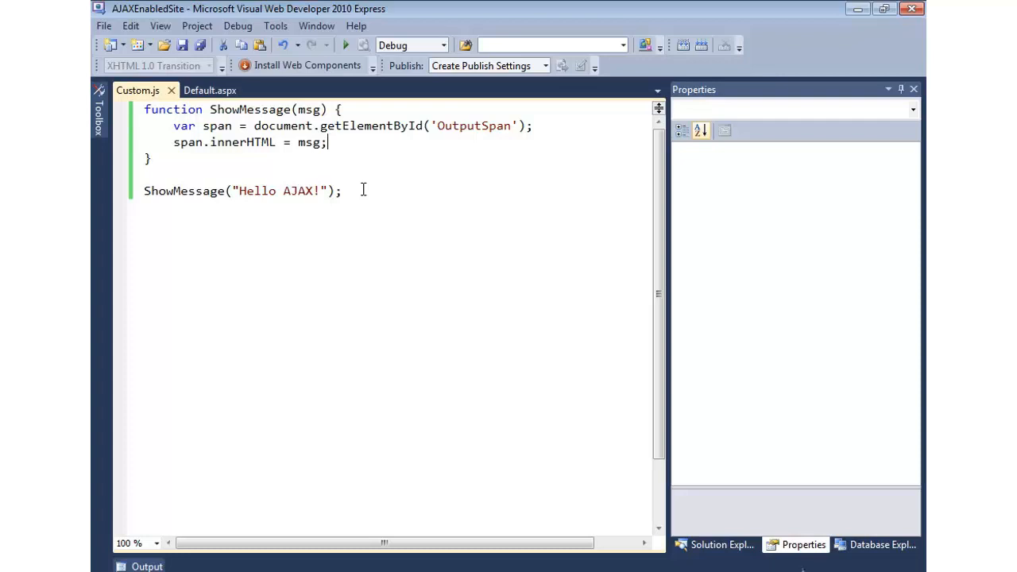
pyautogui.moveTo(173, 125); pyautogui.dragTo(329, 142)
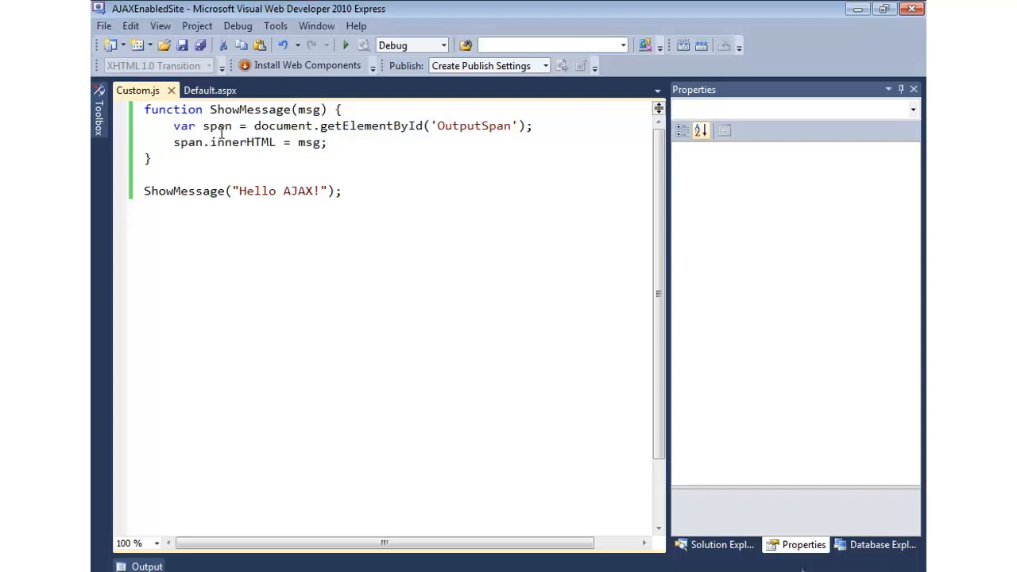
pyautogui.doubleClick(473, 126)
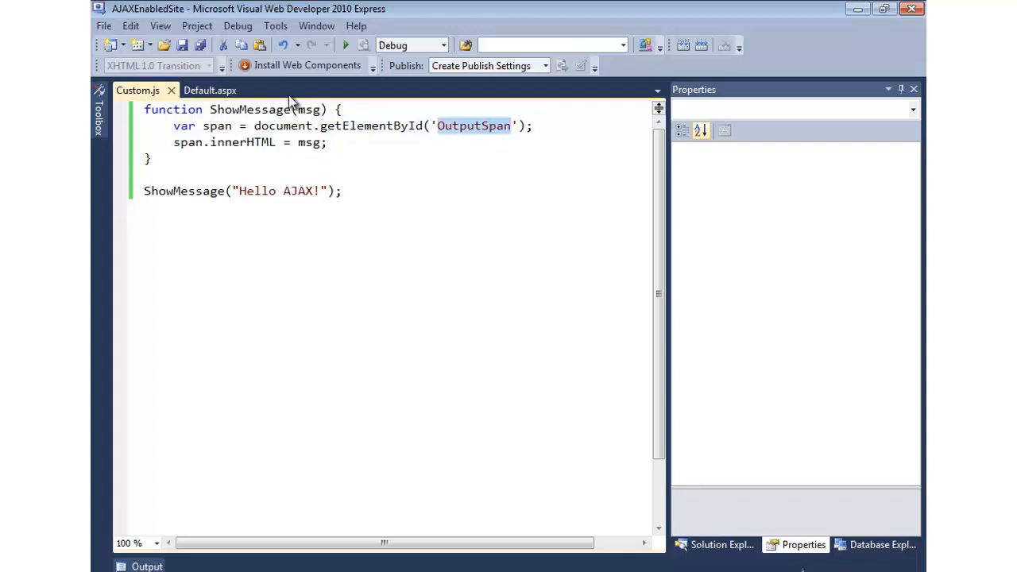
# Review the ScriptManager and OutputSpan span markup in Default.aspx.
pyautogui.click(211, 90)
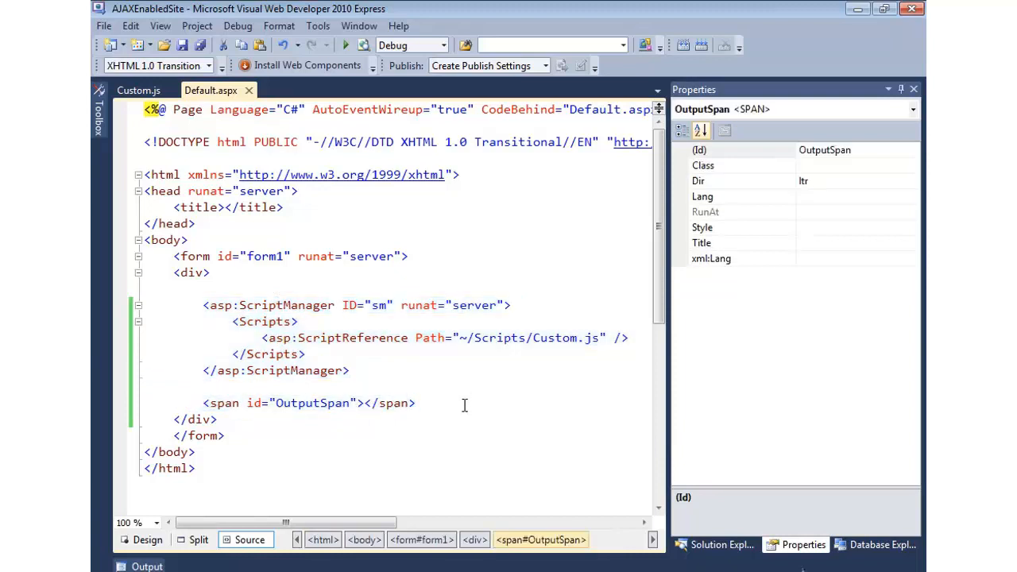
pyautogui.click(352, 338)
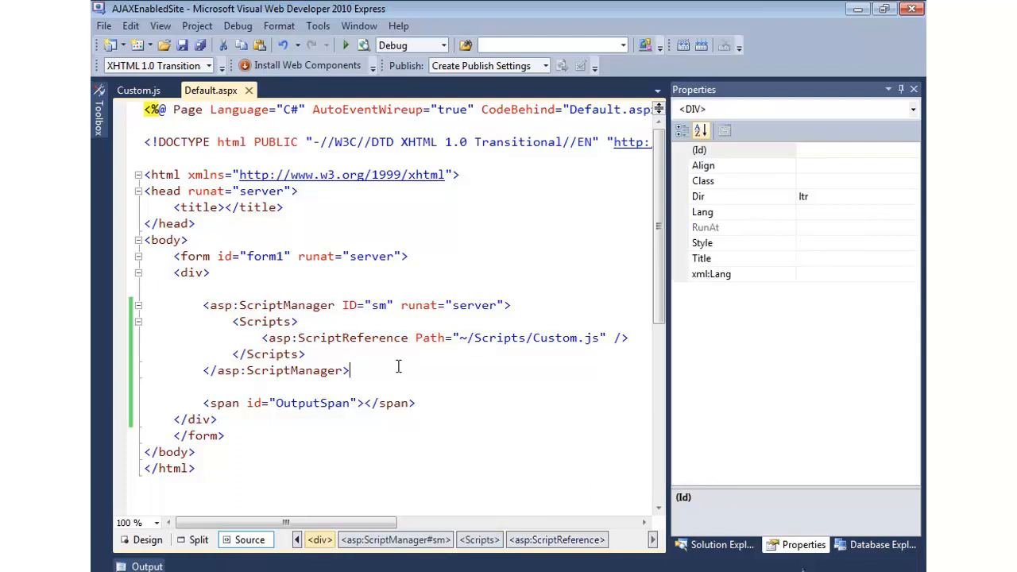
pyautogui.moveTo(309, 308)
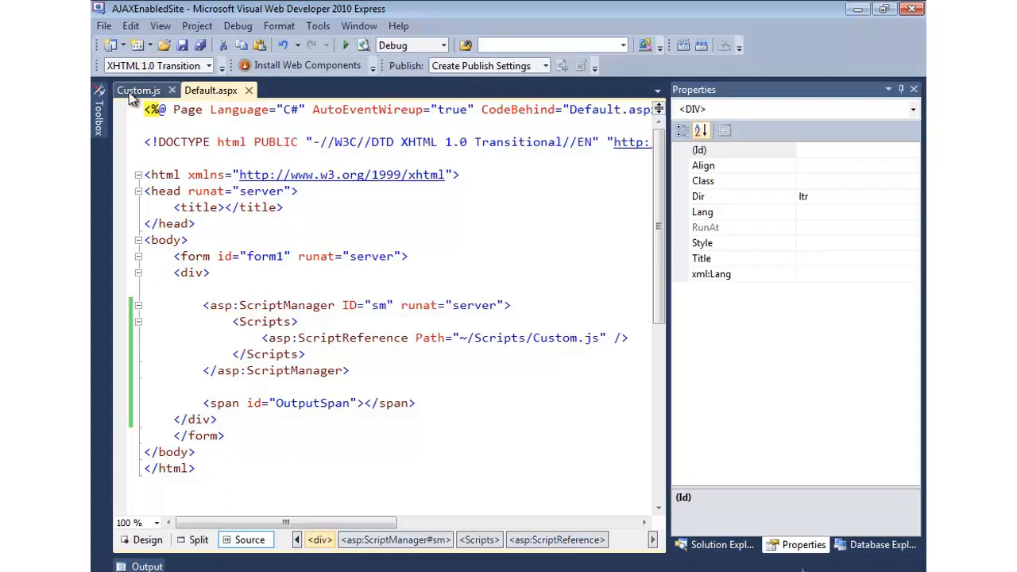
pyautogui.click(138, 90)
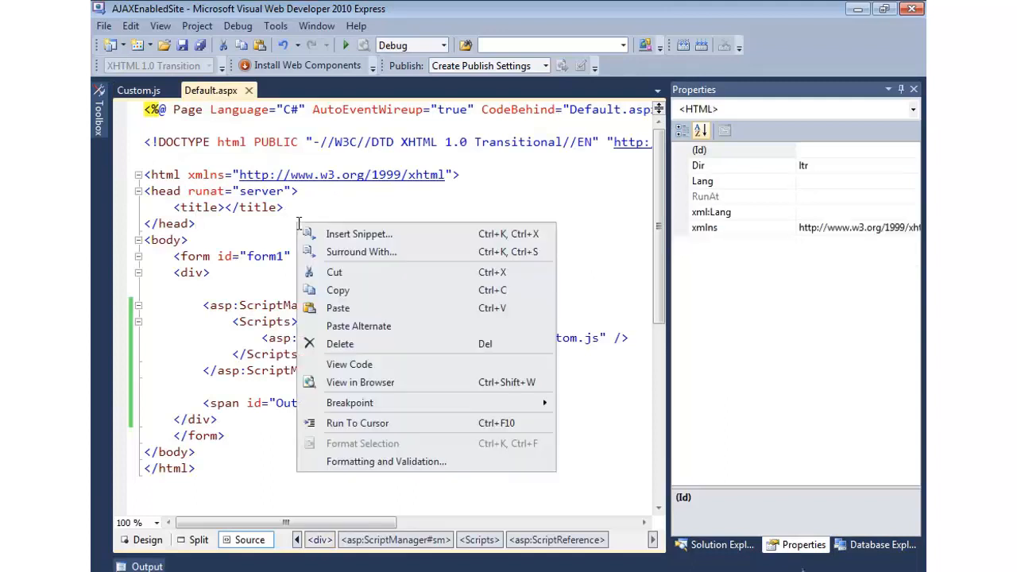
# View Default.aspx in the browser from the Source editor.
pyautogui.click(360, 382)
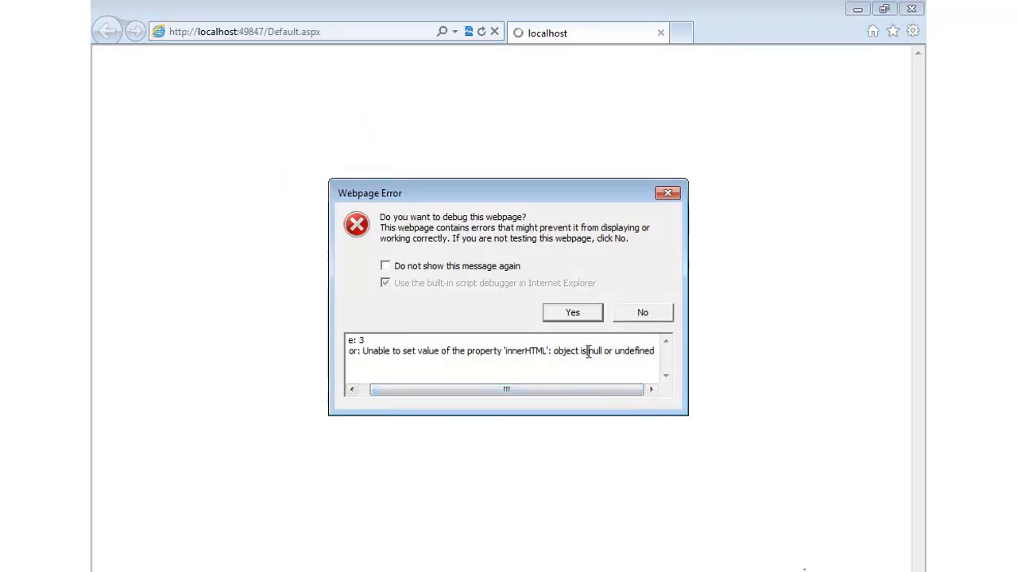
# Read the 'innerHTML of null or undefined' script error and decline debugging.
pyautogui.doubleClick(634, 351)
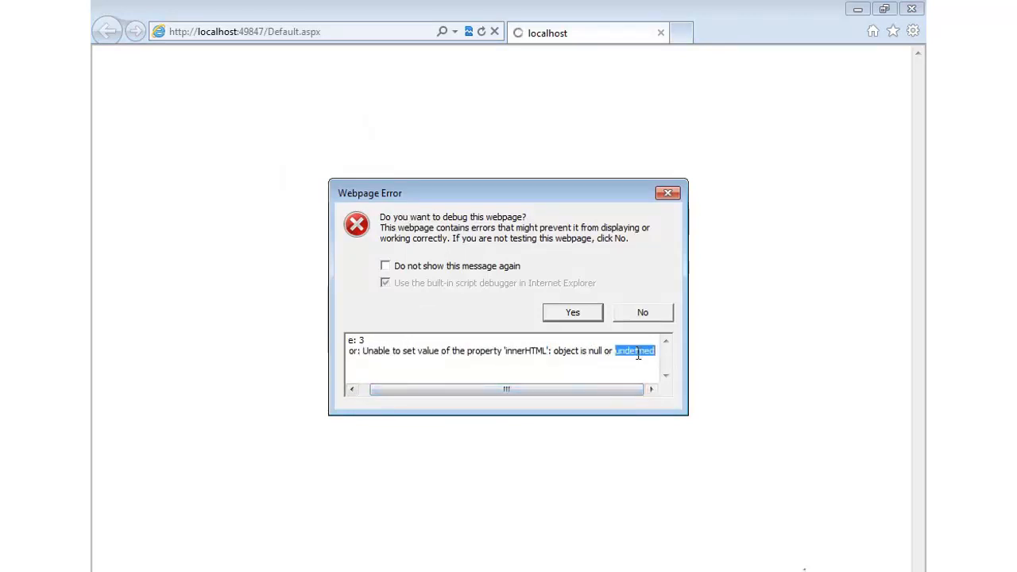
pyautogui.click(642, 311)
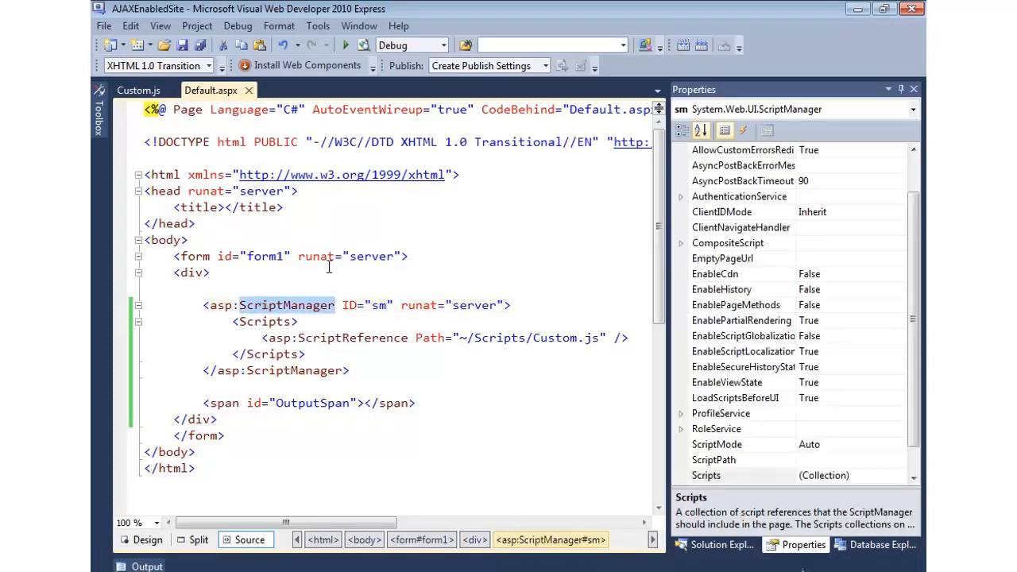
# Wrap the ShowMessage("Hello AJAX!") call in a function pageLoad() in Custom.js.
pyautogui.click(137, 90)
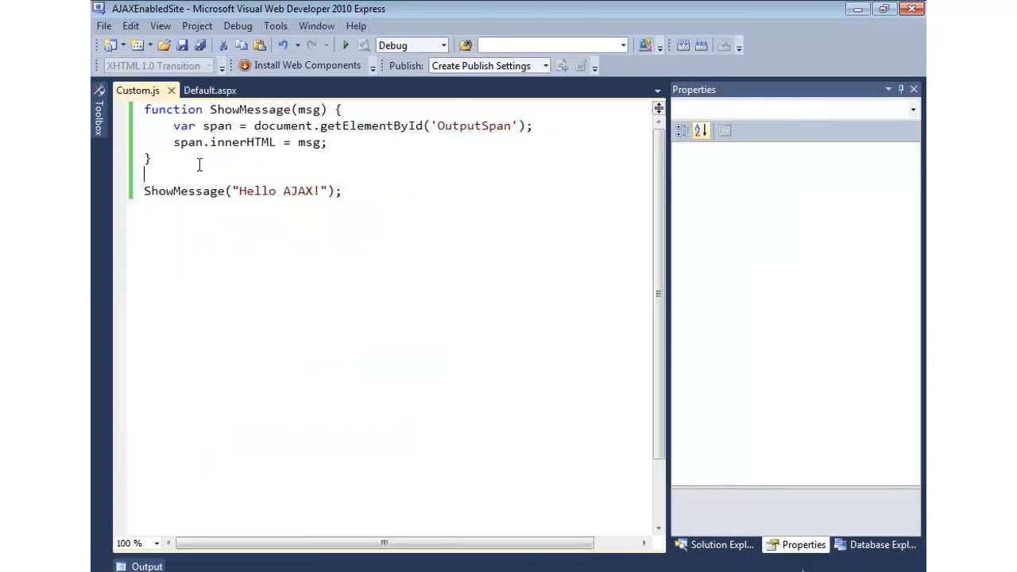
pyautogui.write('function')
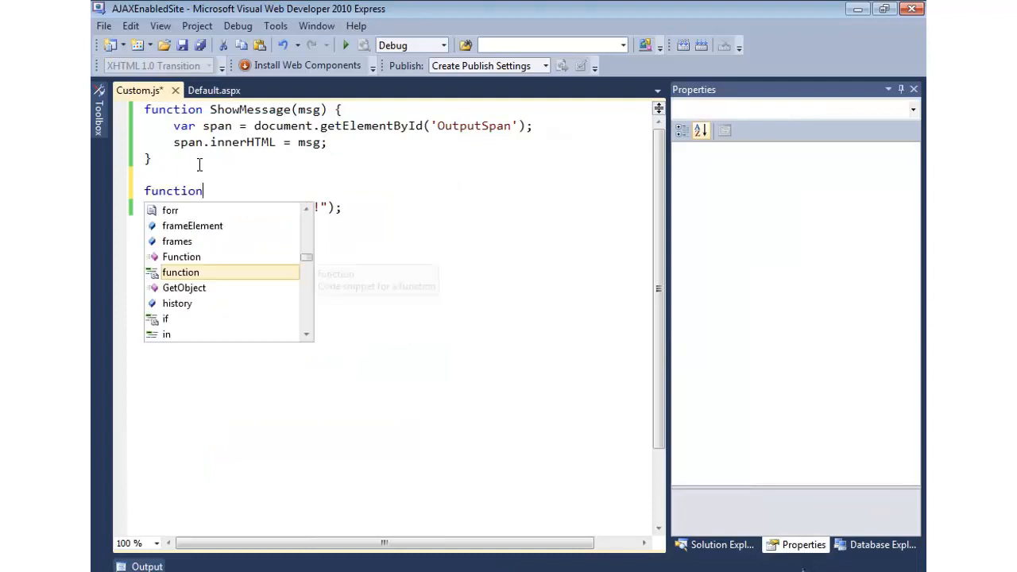
pyautogui.write('pageLoad() {')
pyautogui.write('}')
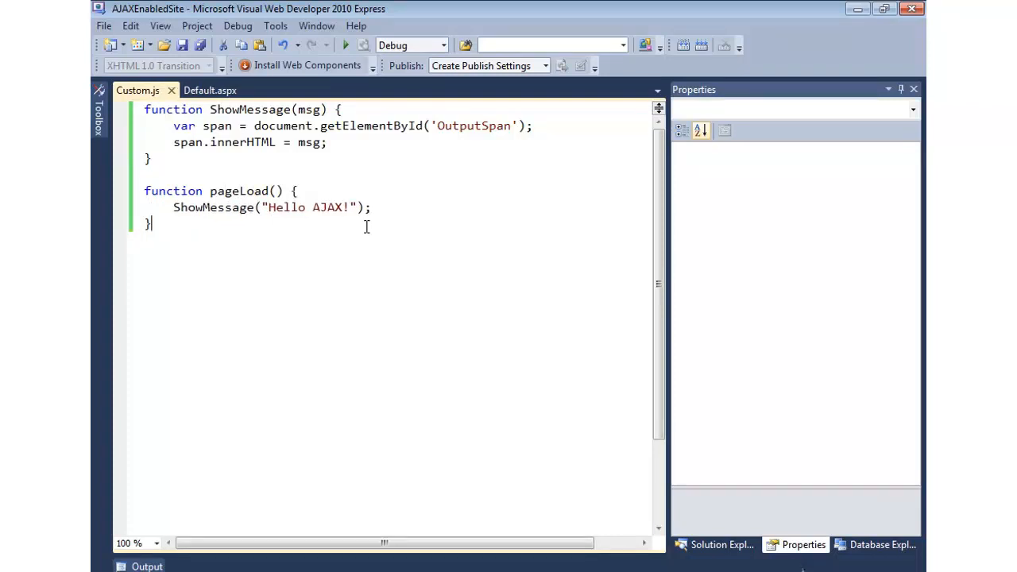
pyautogui.click(242, 190)
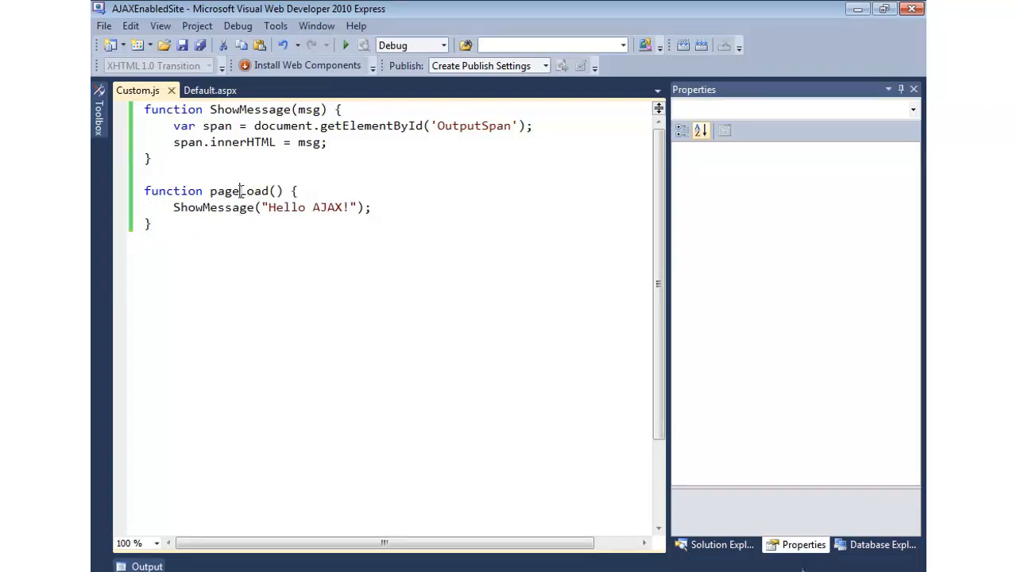
pyautogui.doubleClick(239, 191)
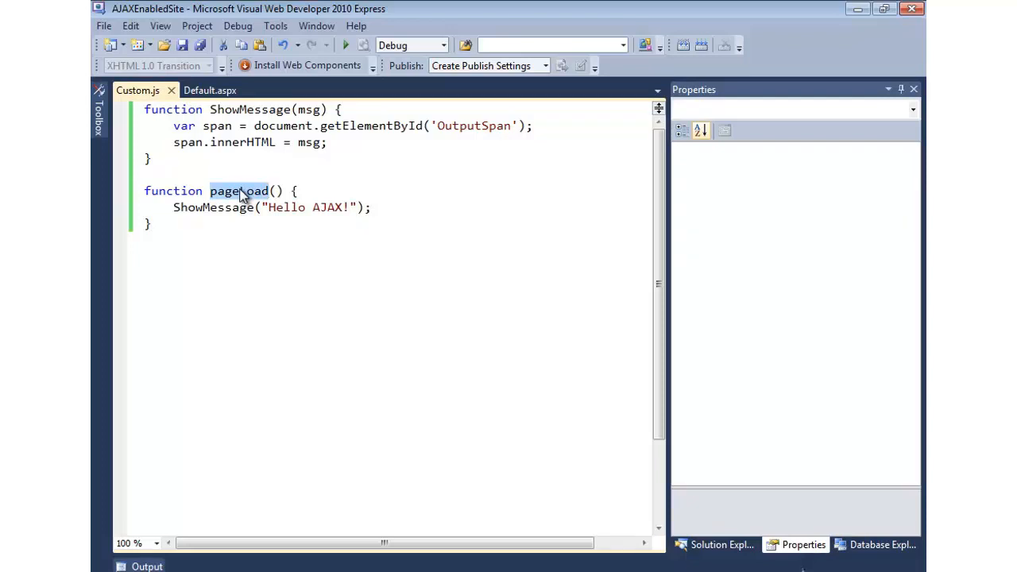
pyautogui.moveTo(354, 186)
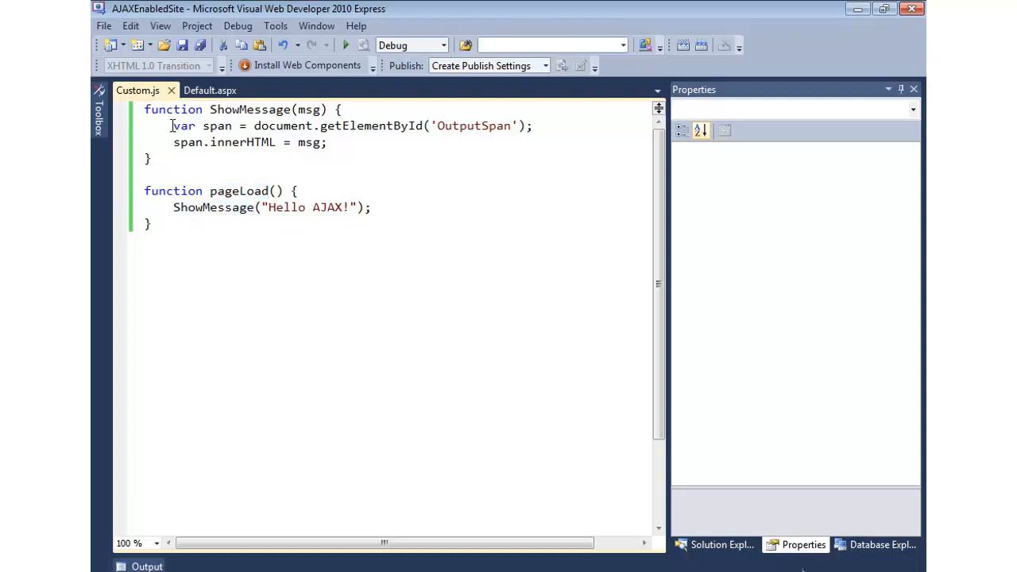
# Compare Default.aspx's ScriptManager markup with Custom.js's pageLoad, ending on Default.aspx.
pyautogui.click(209, 89)
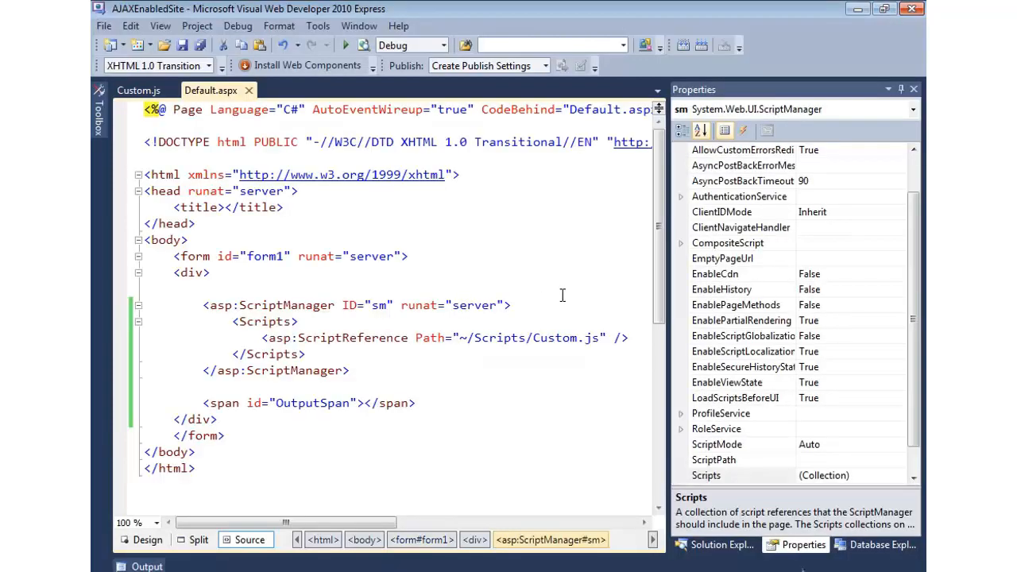
pyautogui.click(137, 90)
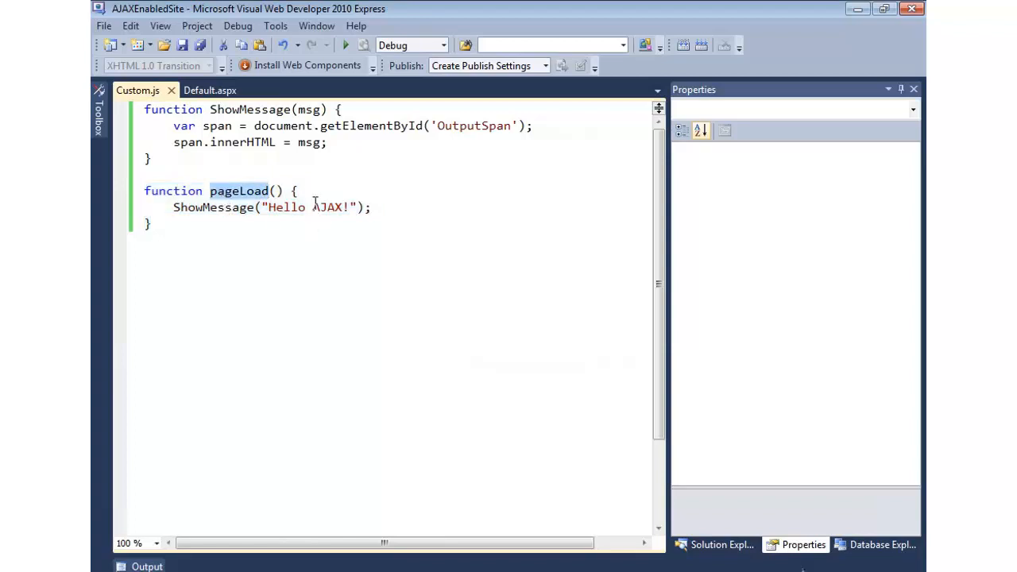
pyautogui.click(210, 90)
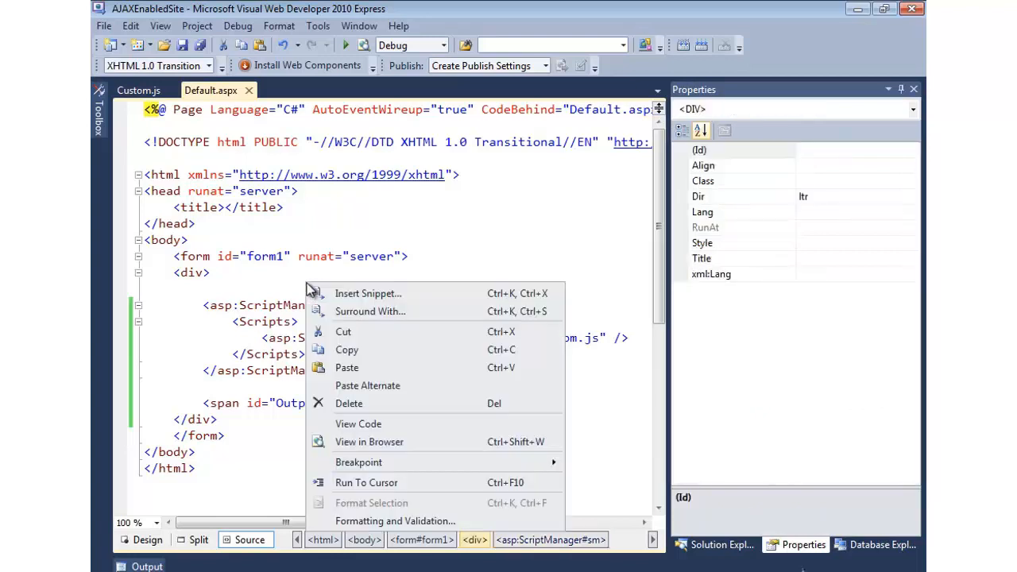
pyautogui.moveTo(381, 423)
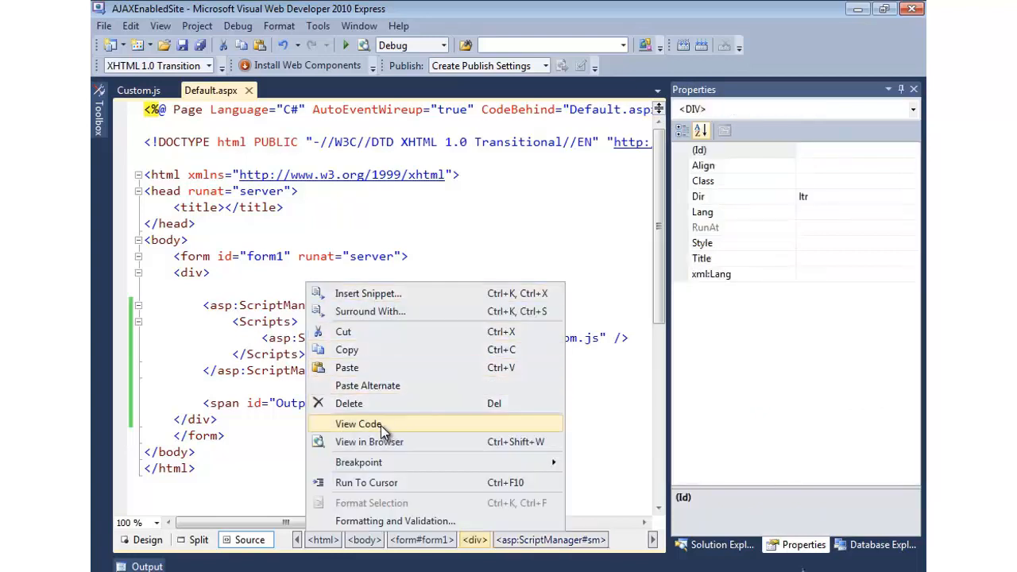
# View the code-behind and add an if (sm.IsInAsyncPostBack) block to Page_Load.
pyautogui.click(358, 423)
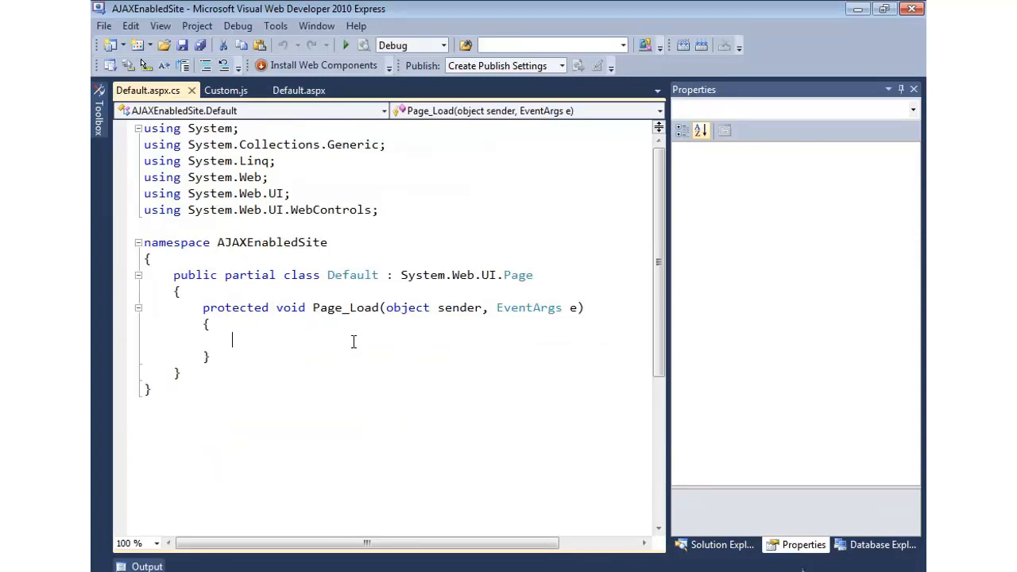
pyautogui.write('if (sm')
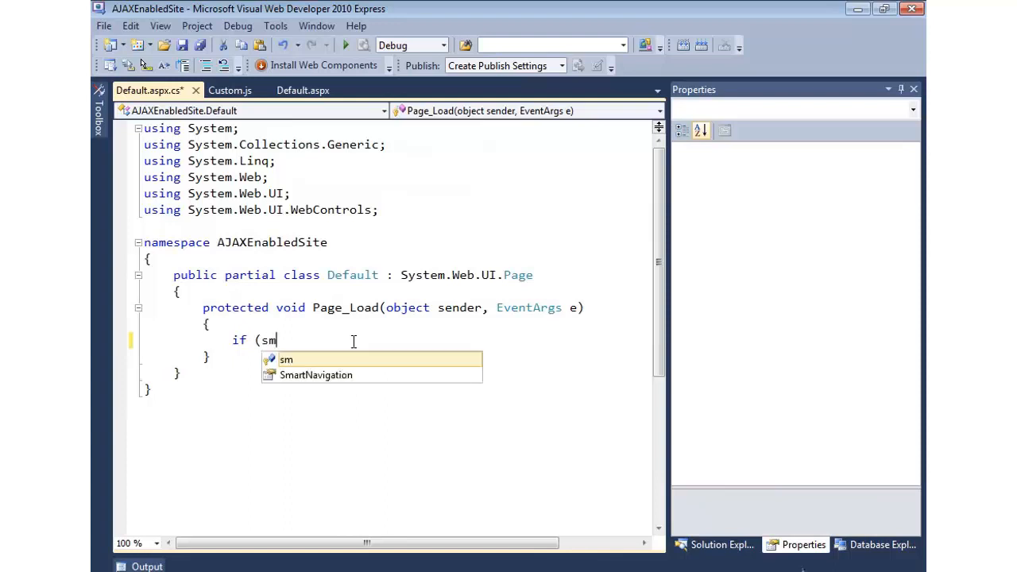
pyautogui.write('.is')
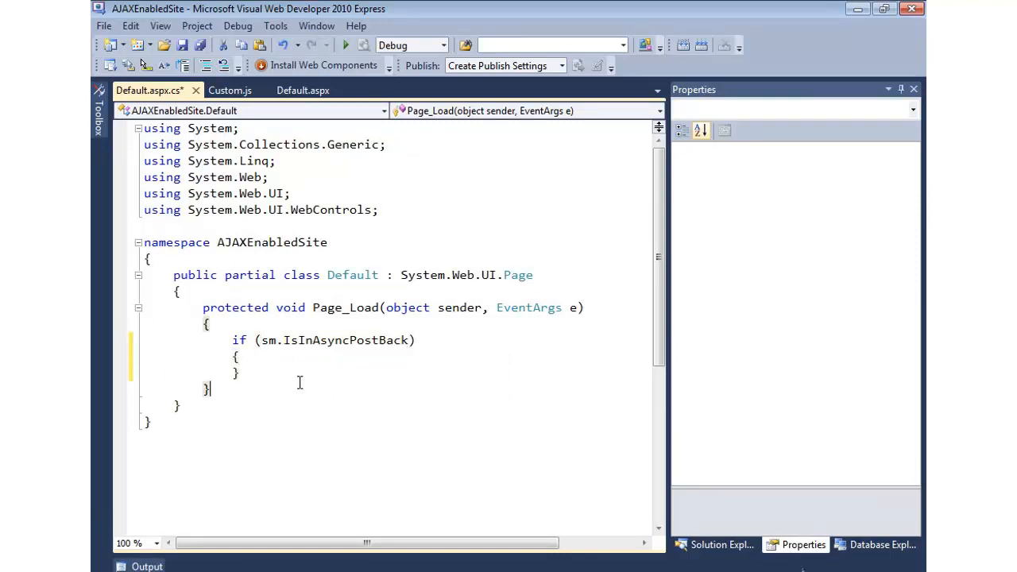
# Add a private void LoadData() method containing a //DataGrid comment.
pyautogui.write('private')
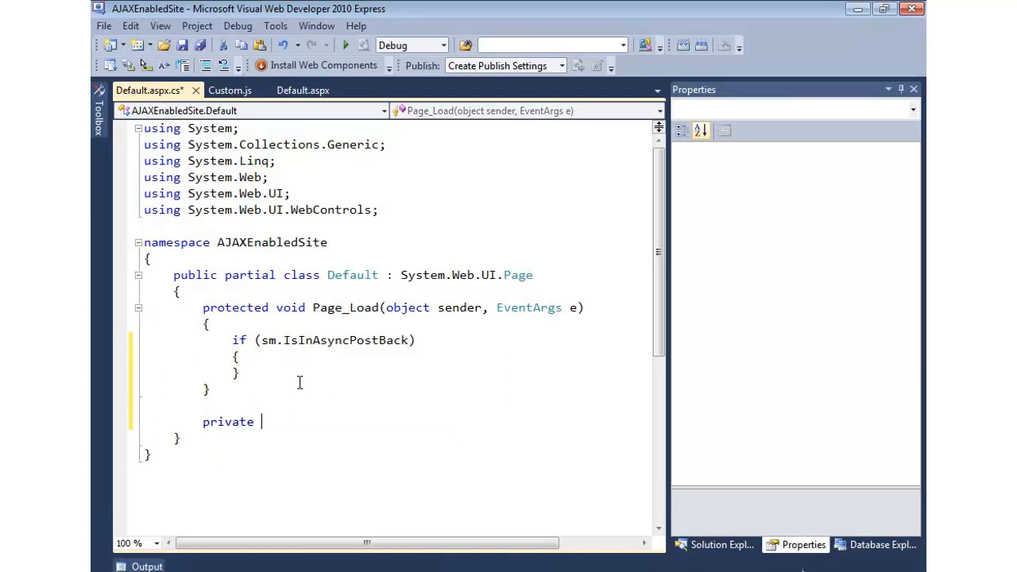
pyautogui.write('void')
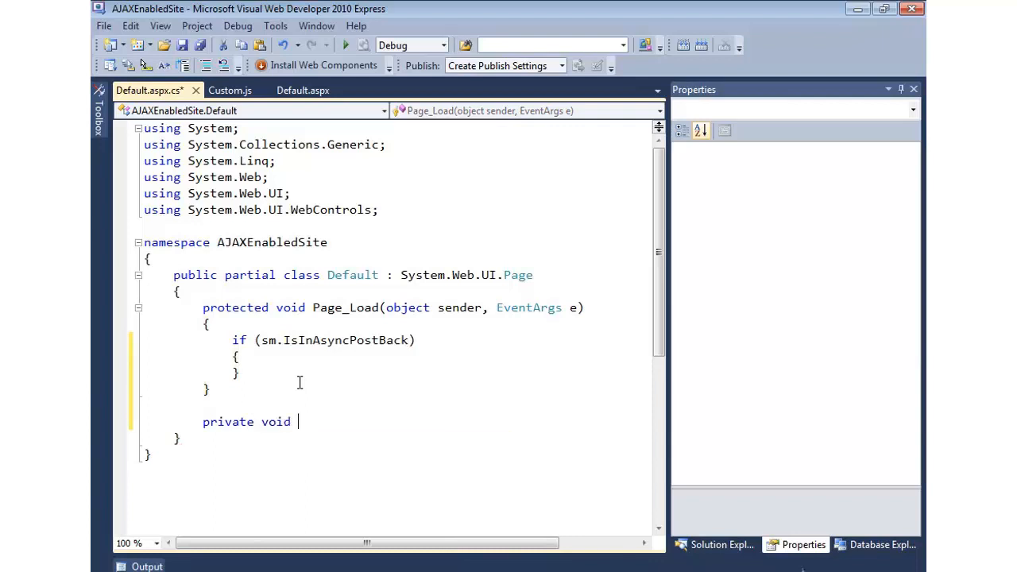
pyautogui.write('LoadDAt')
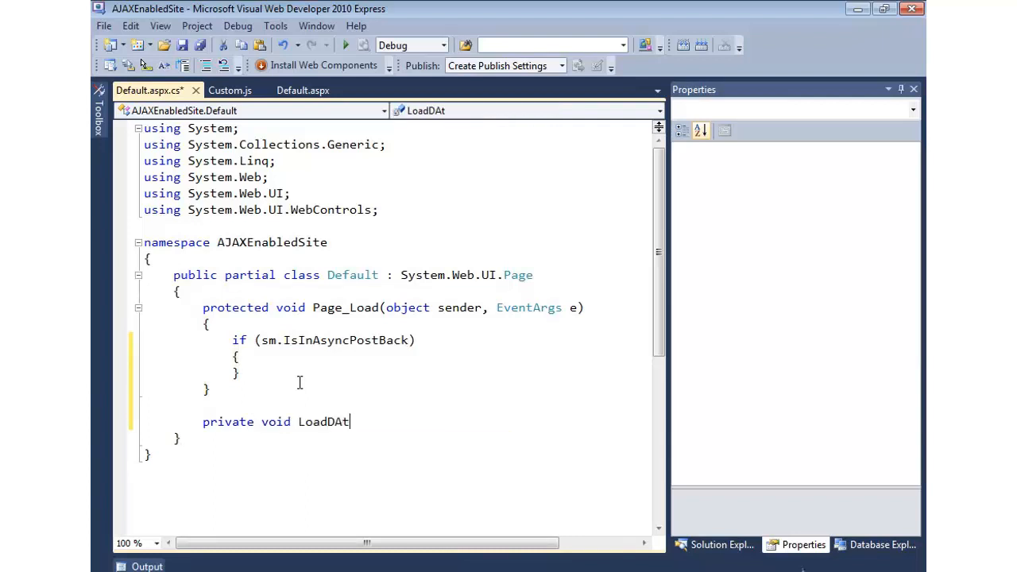
pyautogui.write('a()')
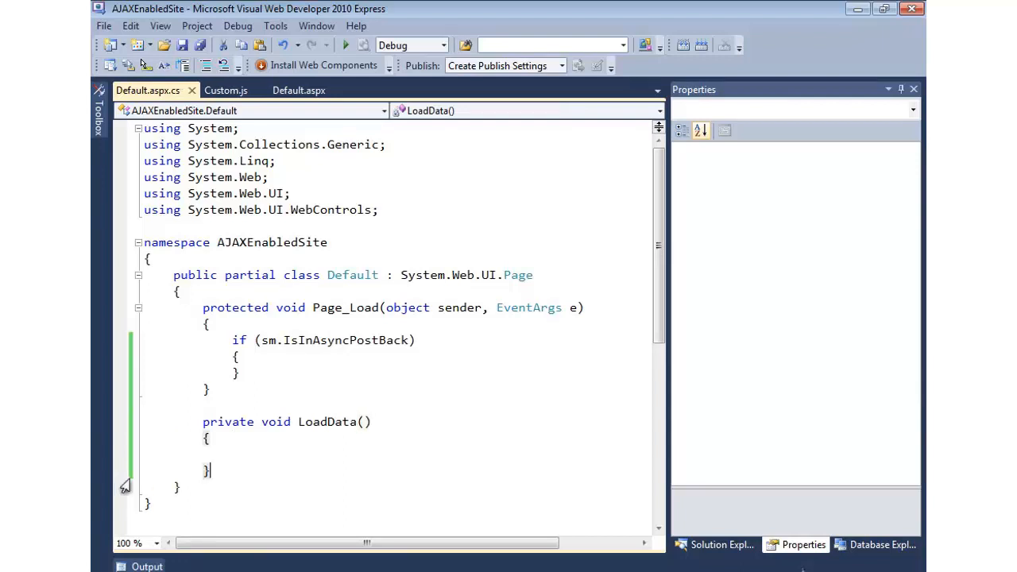
pyautogui.write('//D')
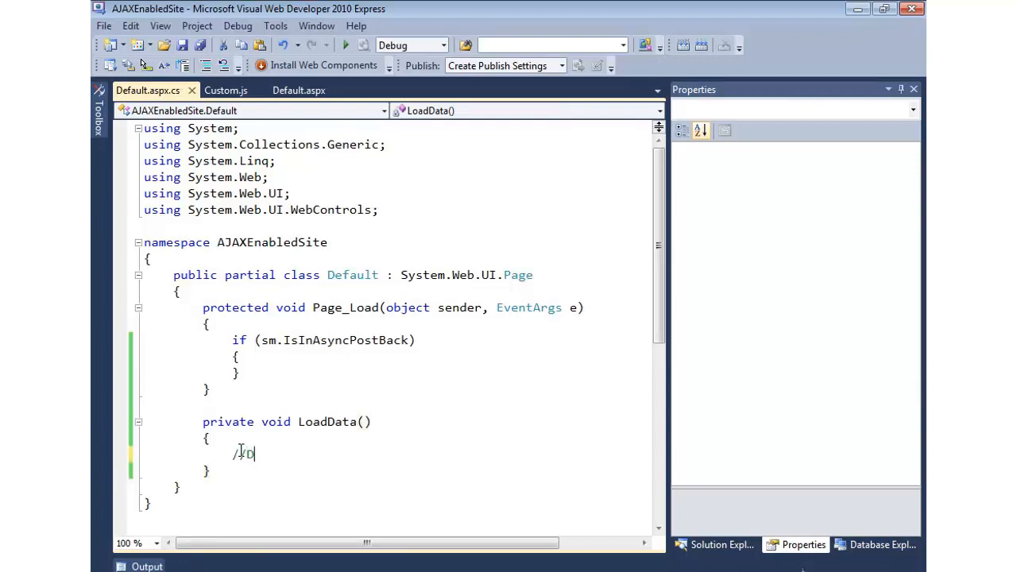
pyautogui.write('DataGrid')
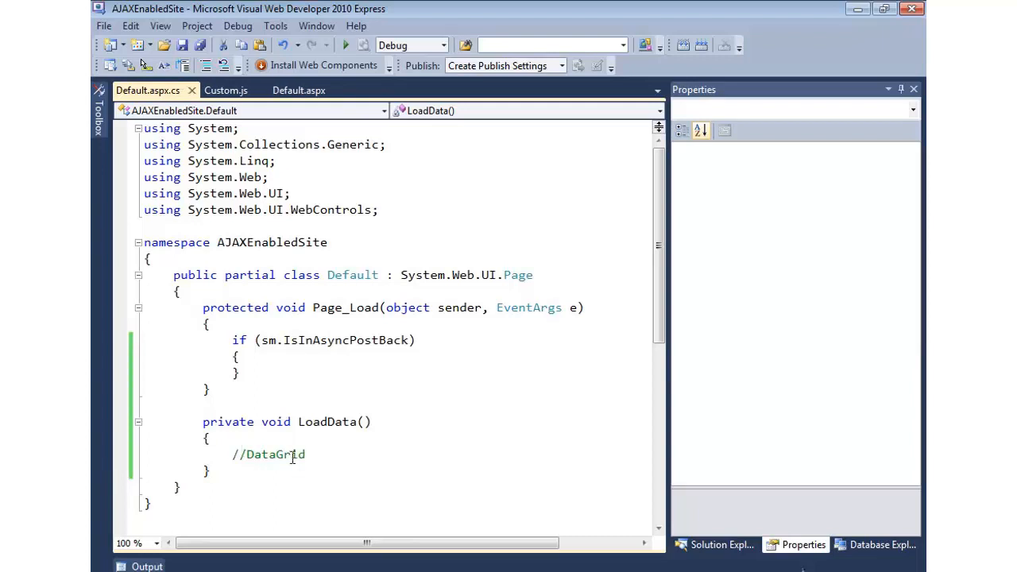
pyautogui.click(239, 356)
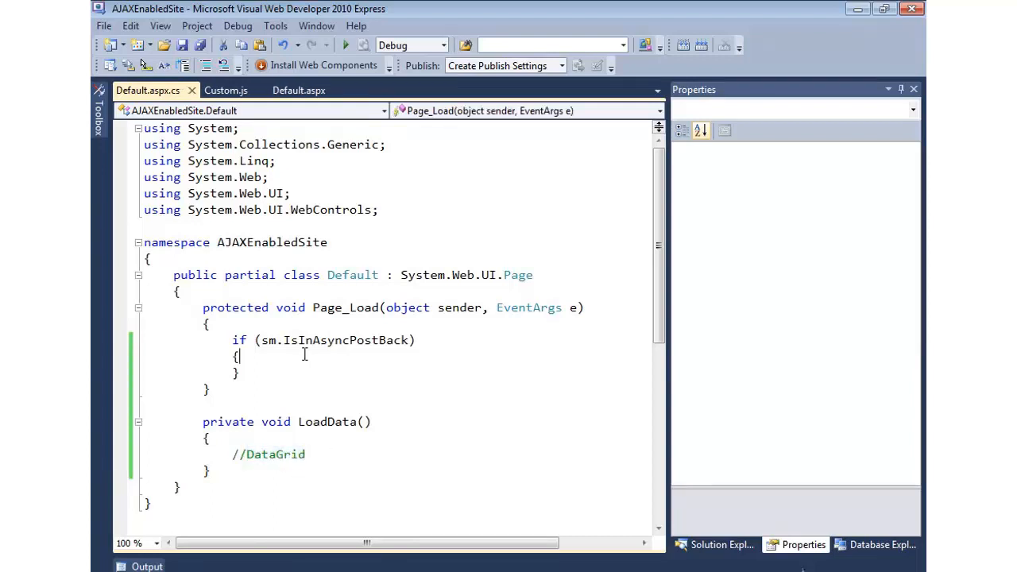
# Call LoadData() inside the async postback block and add an if (Page.IsPostBack) check above it.
pyautogui.write('LoadData();')
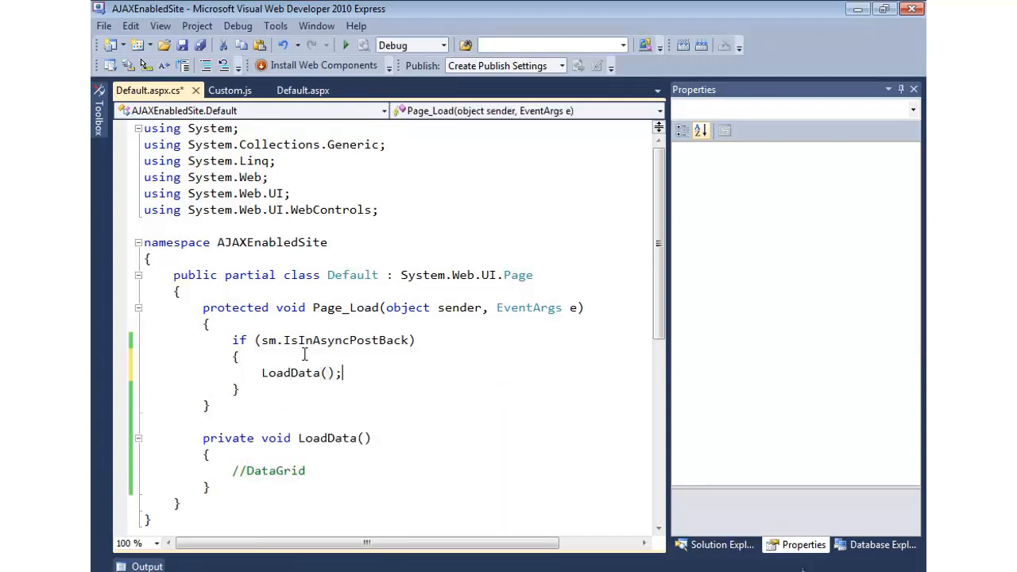
pyautogui.doubleClick(346, 340)
pyautogui.write('if')
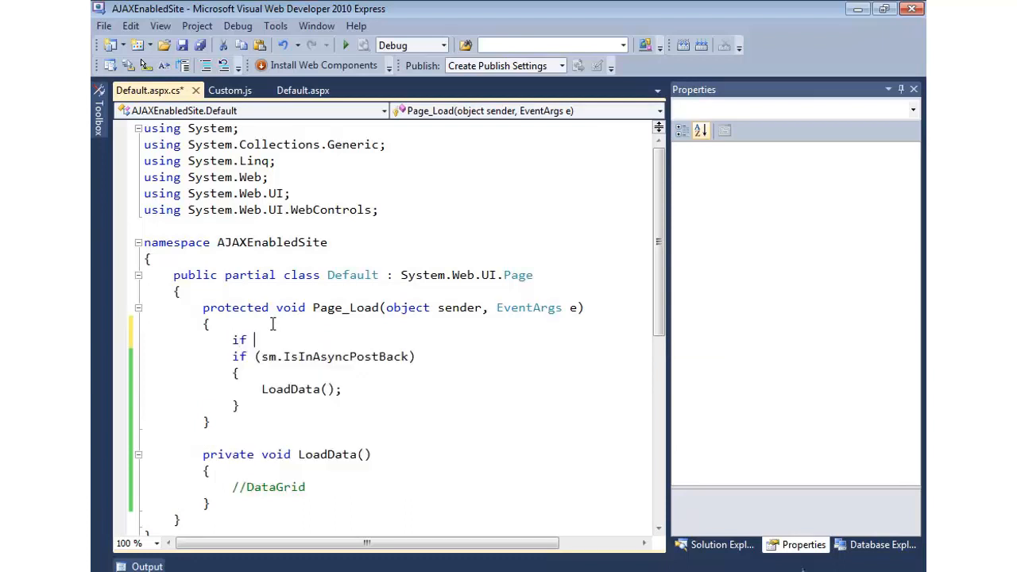
pyautogui.write('(Page.IsPostBack')
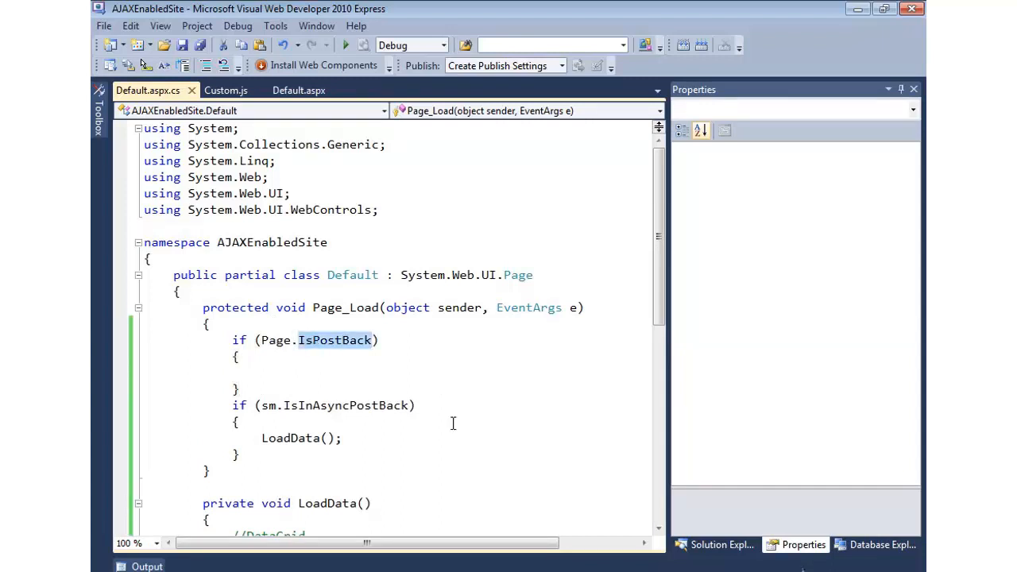
pyautogui.moveTo(506, 333)
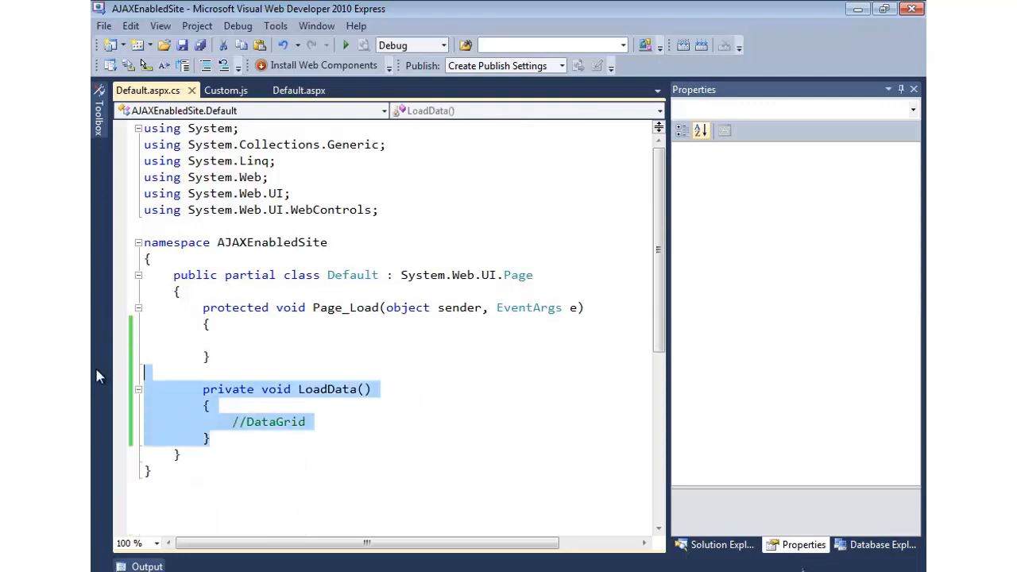
# Inspect the ScriptReference to Custom.js in Default.aspx, then return to Custom.js's pageLoad function.
pyautogui.click(300, 90)
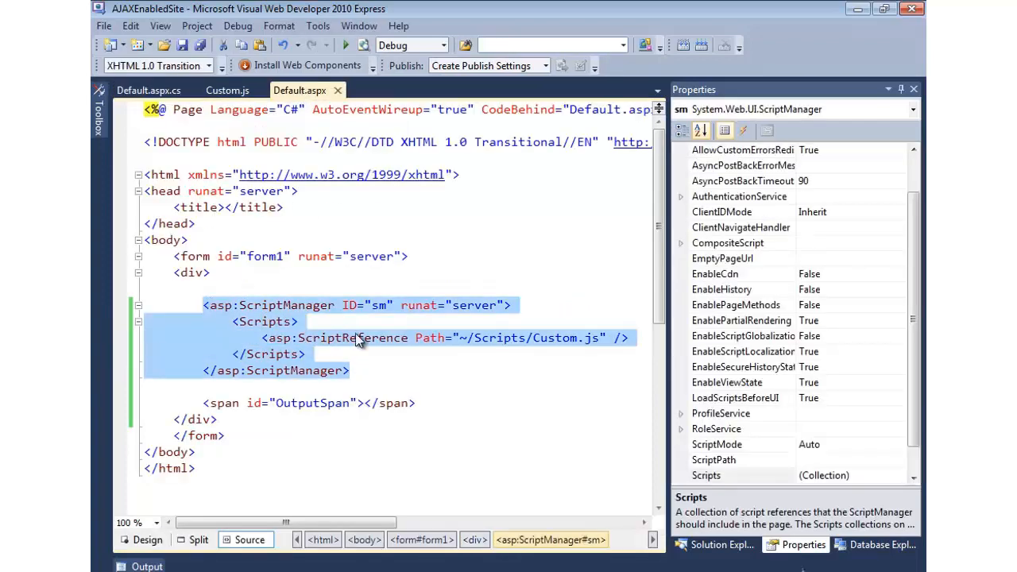
pyautogui.click(353, 337)
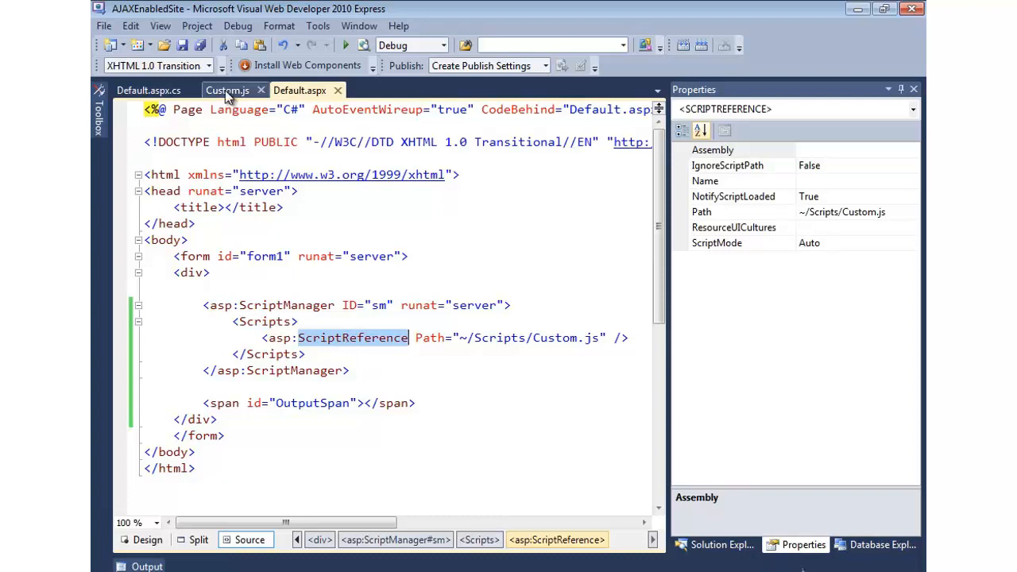
pyautogui.click(227, 90)
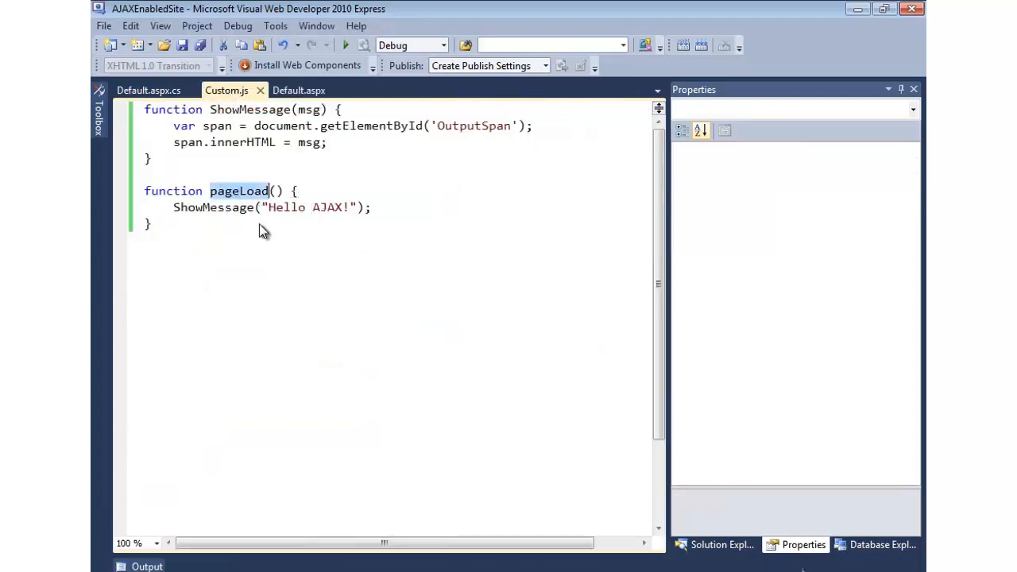